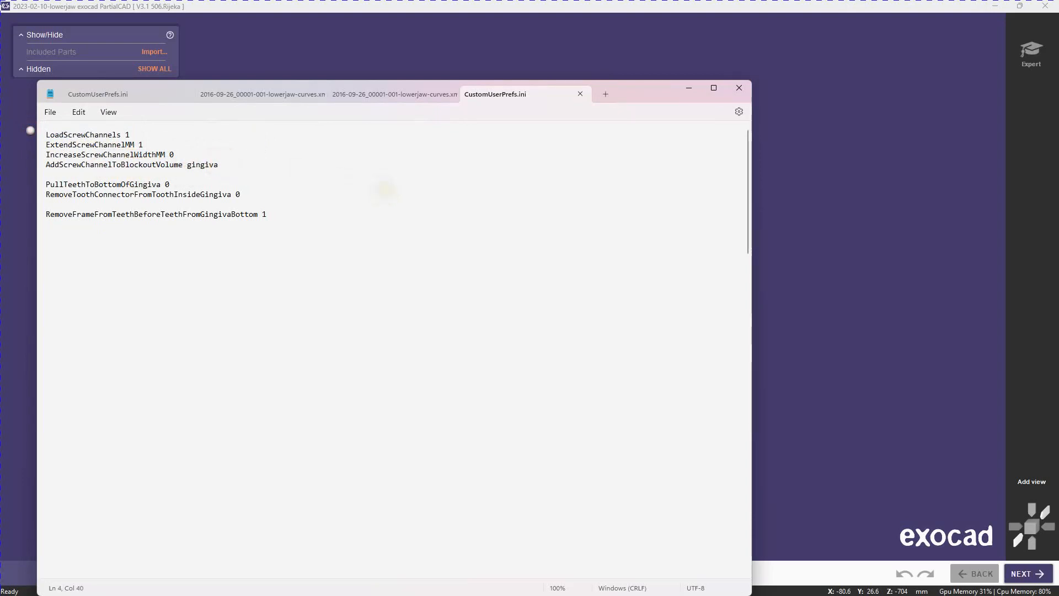
# Hide Notepad, reload the project, dismiss the framework-tooth warning and pick the jaw scan STL.
pyautogui.tripleClick(105, 184)
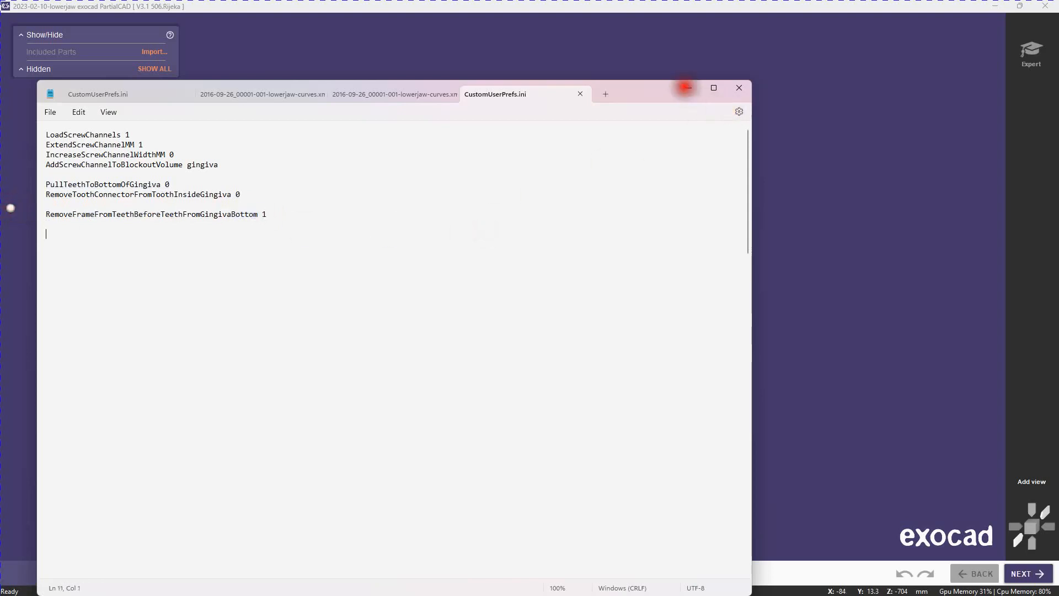
pyautogui.click(737, 87)
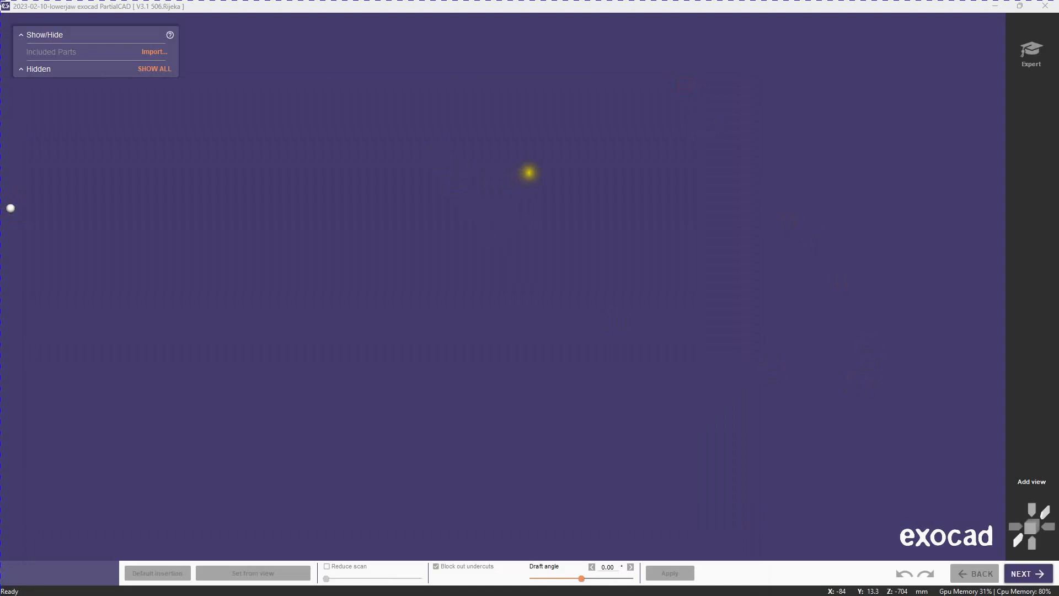
pyautogui.rightClick(530, 173)
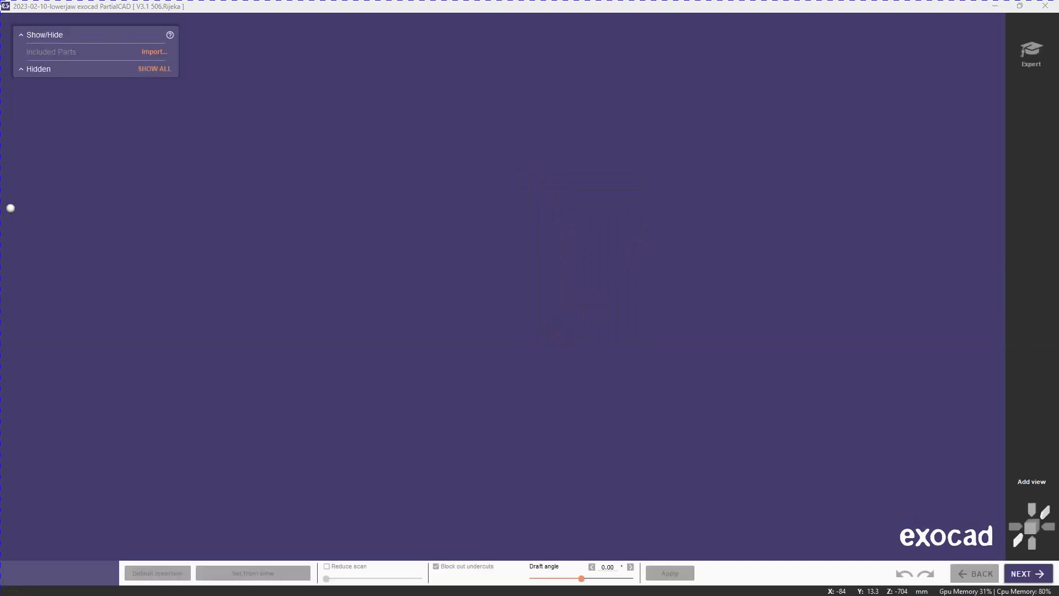
pyautogui.click(154, 51)
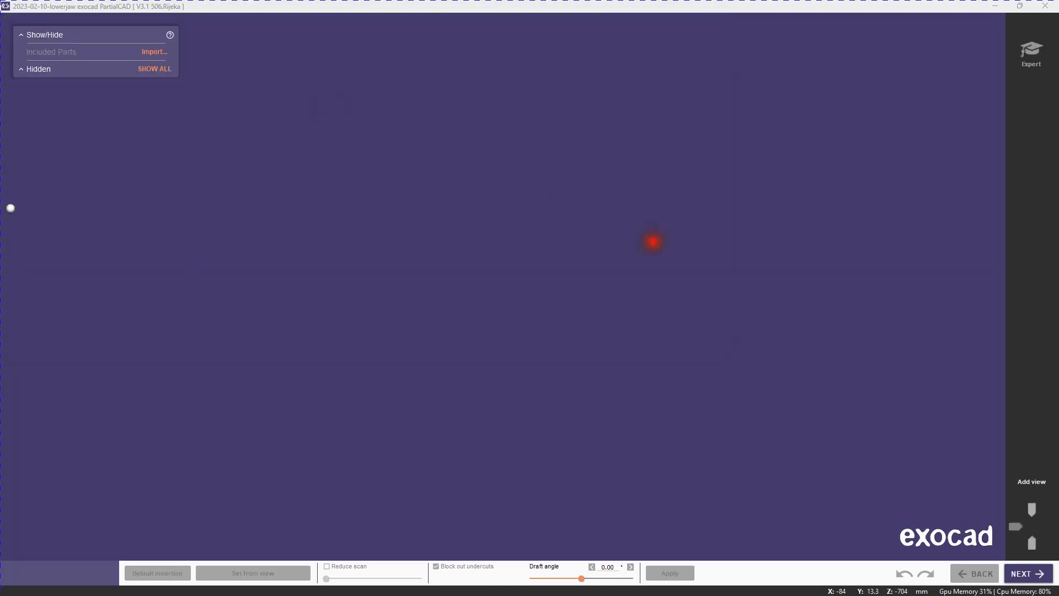
pyautogui.click(1025, 573)
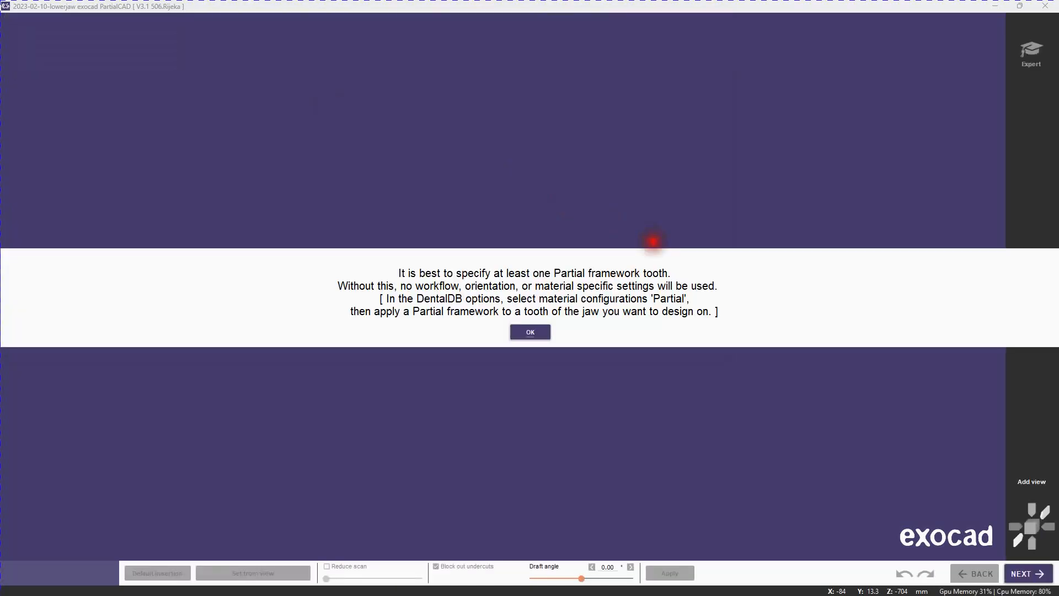
pyautogui.click(530, 331)
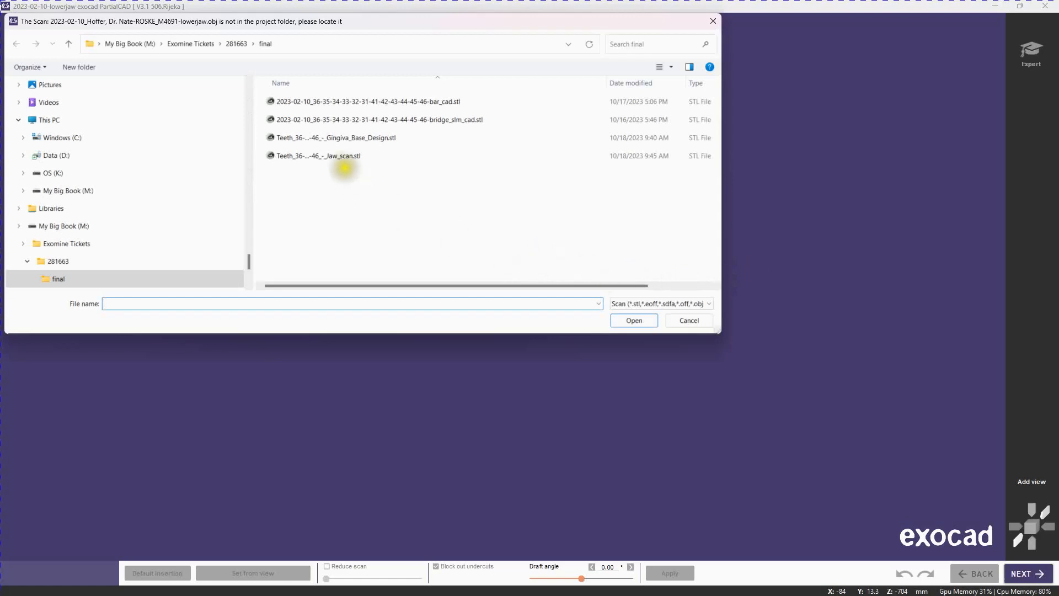
pyautogui.click(687, 319)
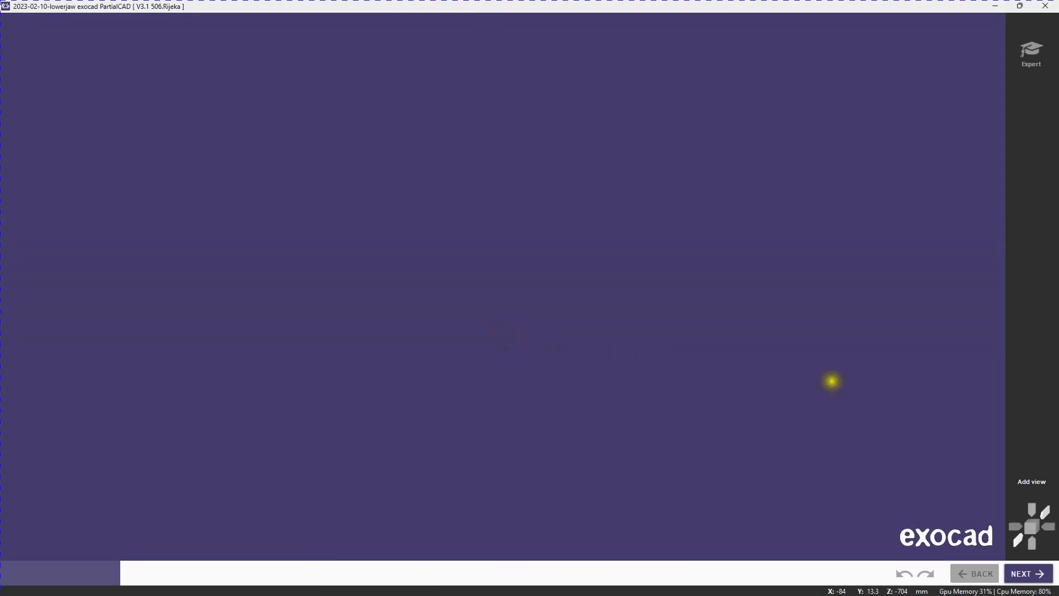
# Let the jaw scan and bar load at blockout and switch to Expert mode.
pyautogui.click(1025, 573)
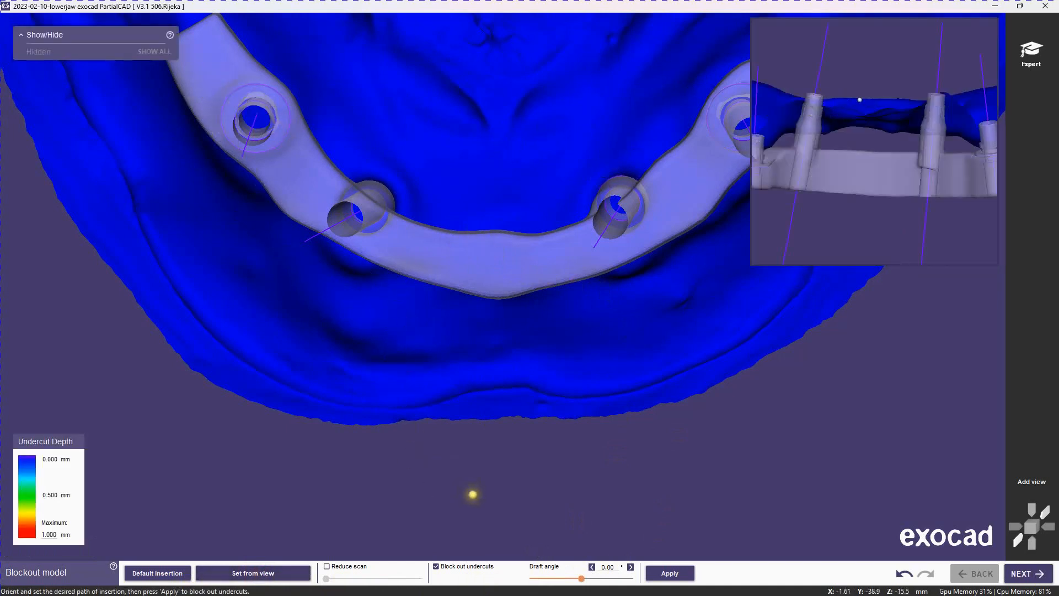
pyautogui.moveTo(967, 412)
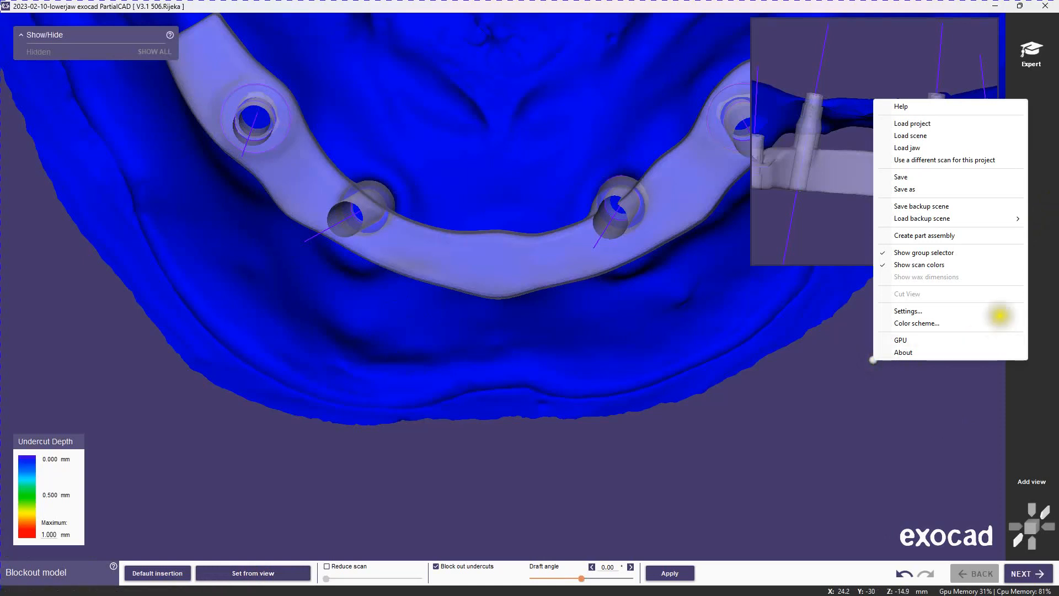
pyautogui.click(924, 235)
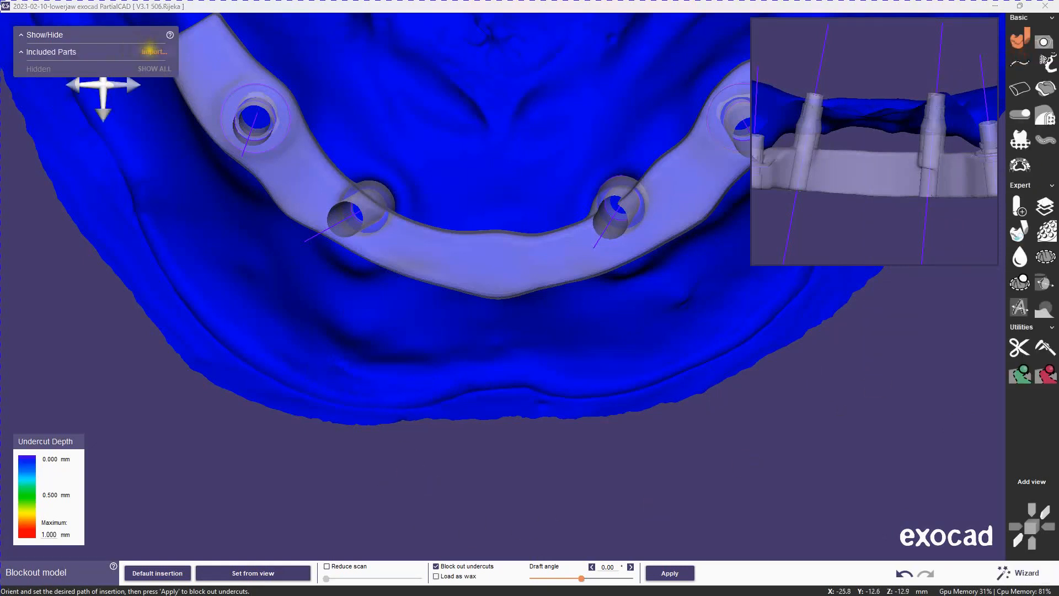
# Import the bridge_slm_cad and Gingiva_Base_Design STL files under Included Parts.
pyautogui.click(154, 51)
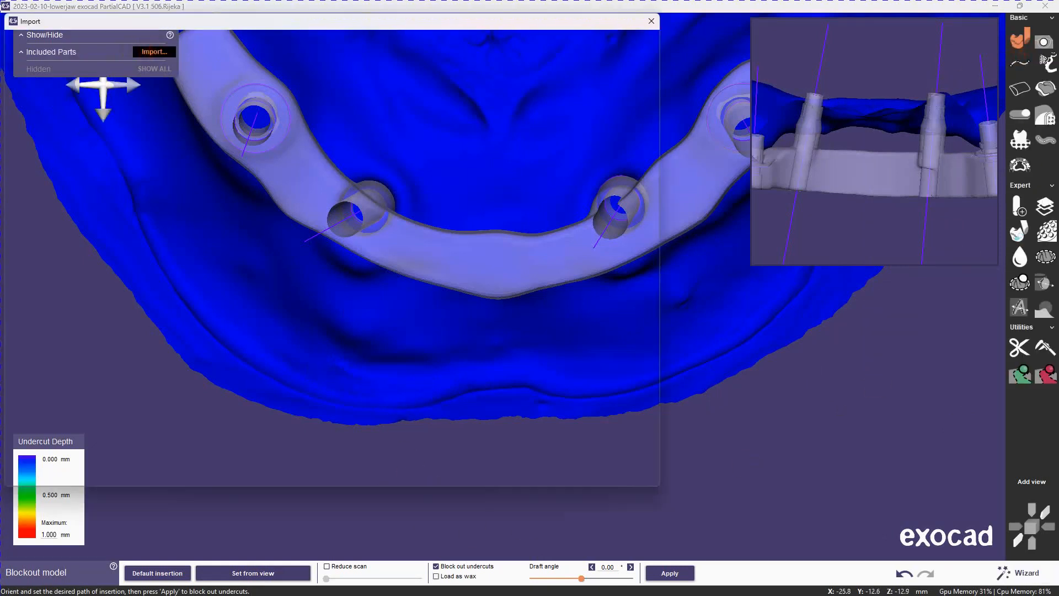
pyautogui.click(153, 51)
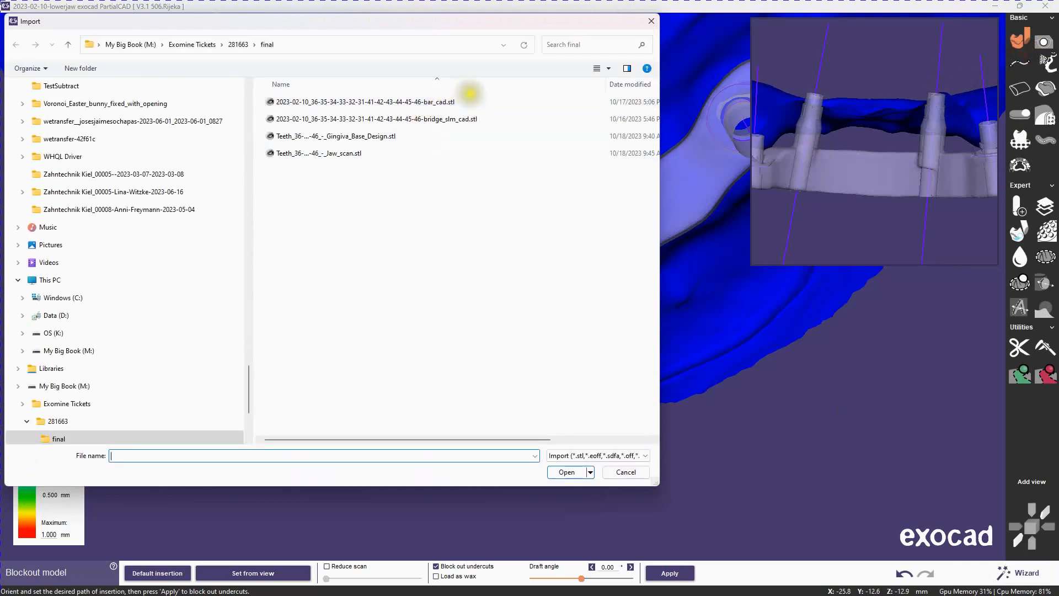
pyautogui.click(335, 136)
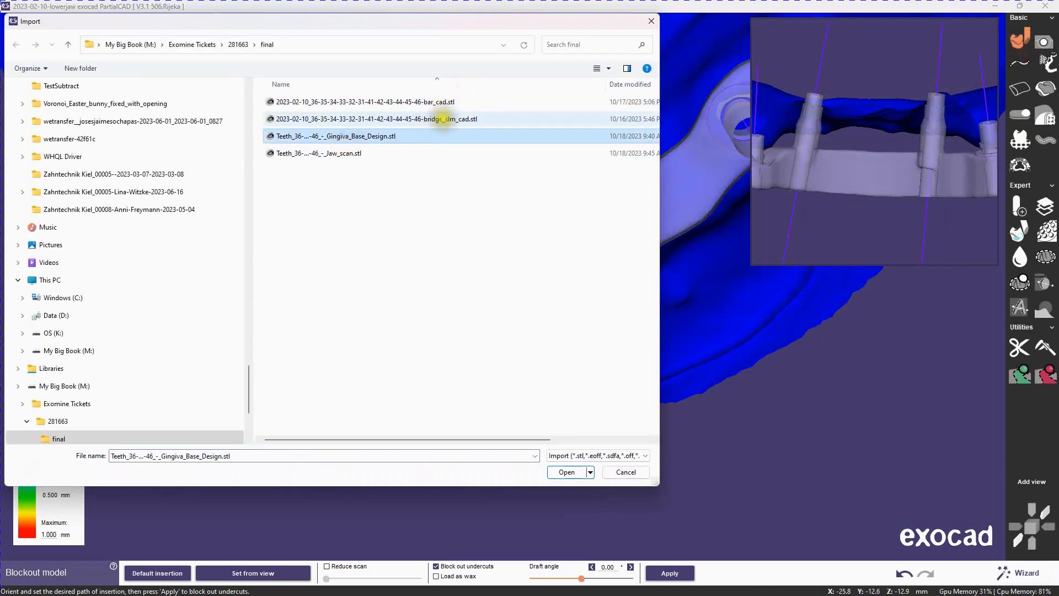
pyautogui.click(375, 119)
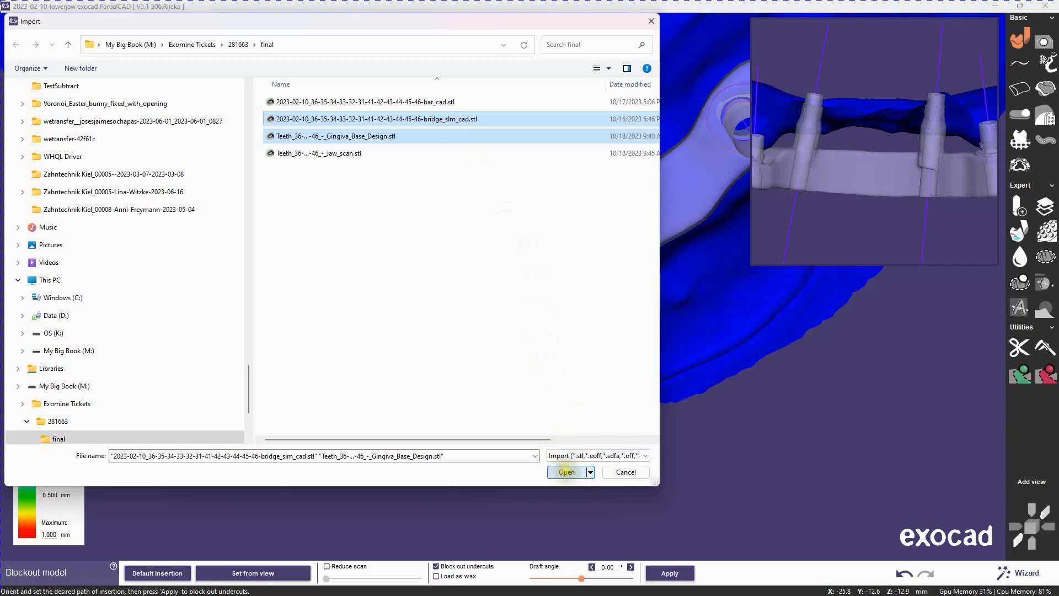
pyautogui.click(565, 472)
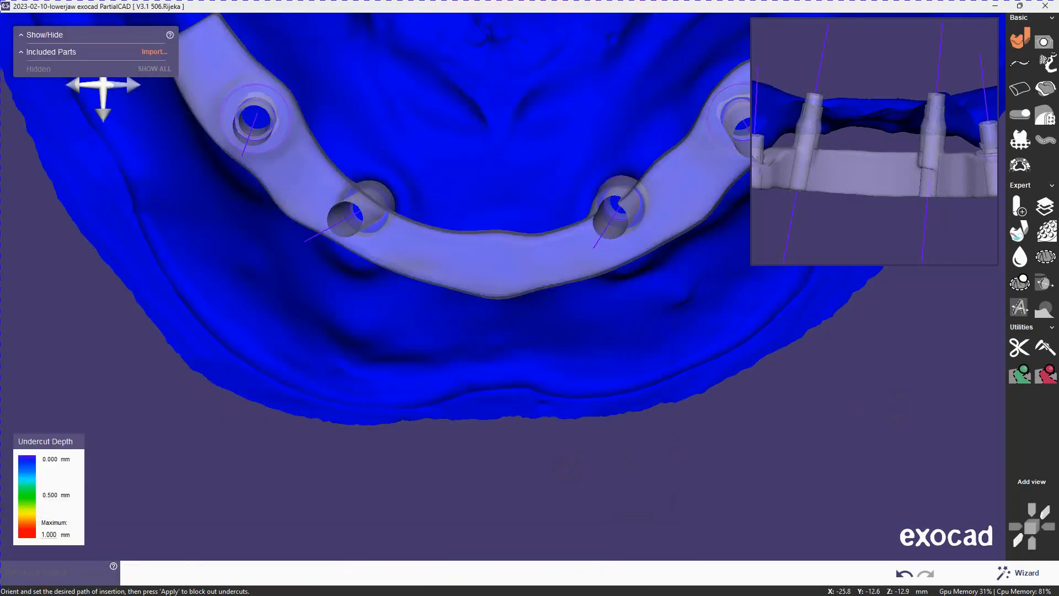
# Set Bridge to Add to: Teeth, review the Gingiva and Bar options, and click Done.
pyautogui.click(65, 75)
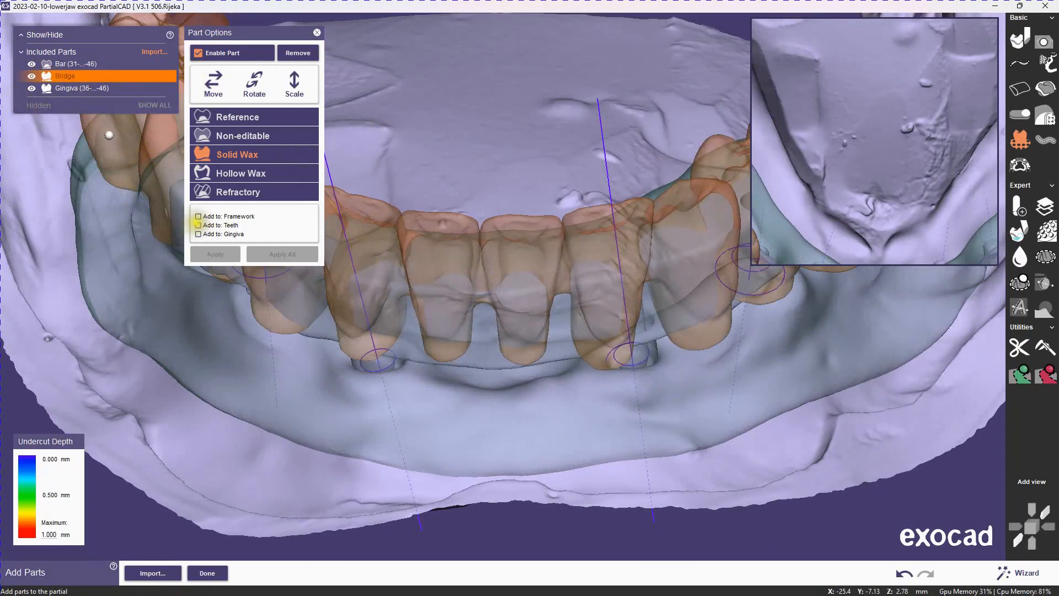
pyautogui.click(198, 225)
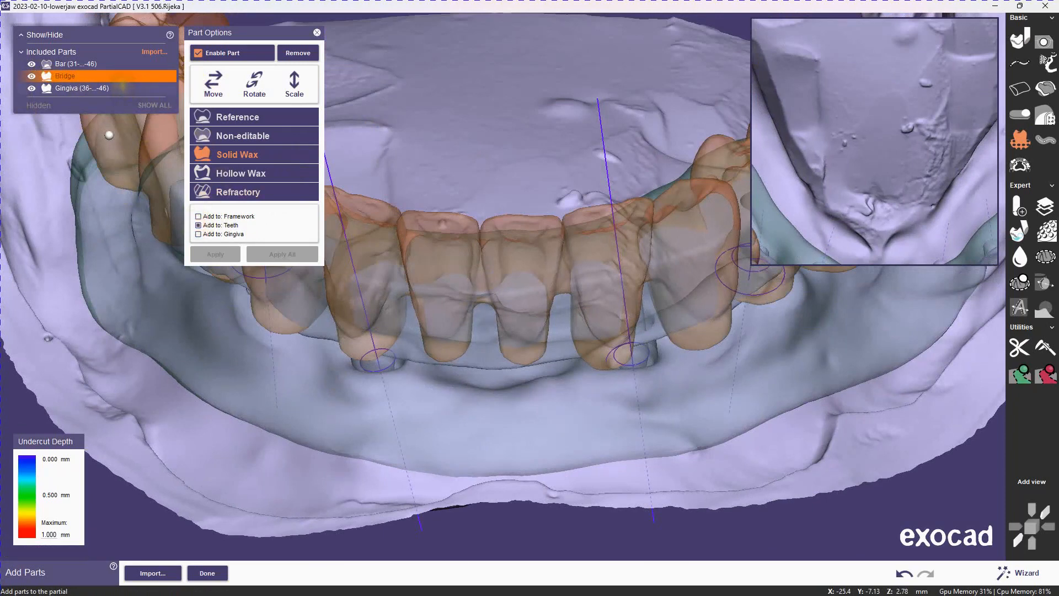
pyautogui.click(81, 88)
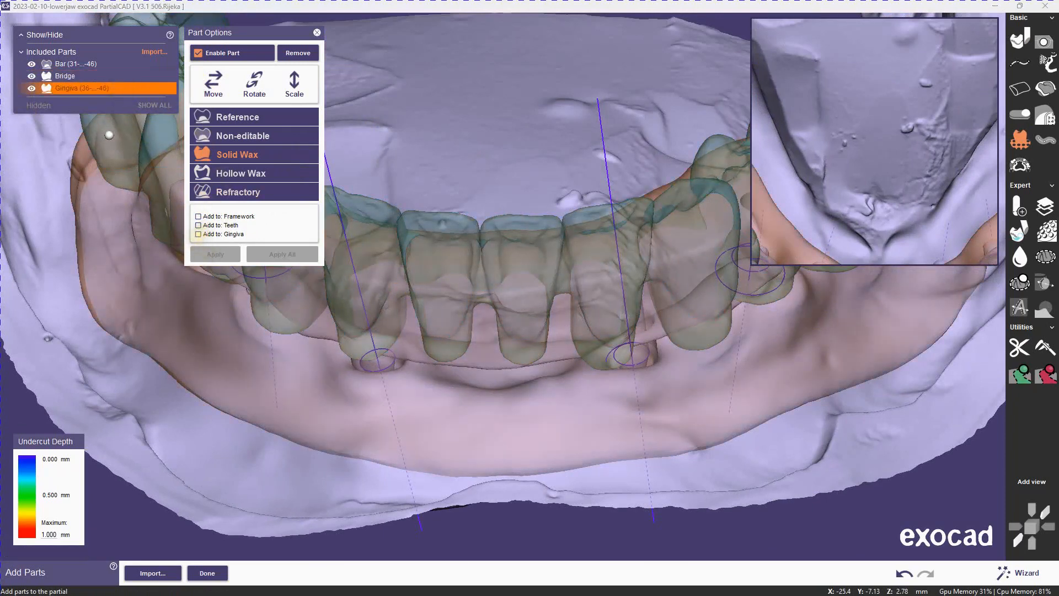
pyautogui.click(74, 63)
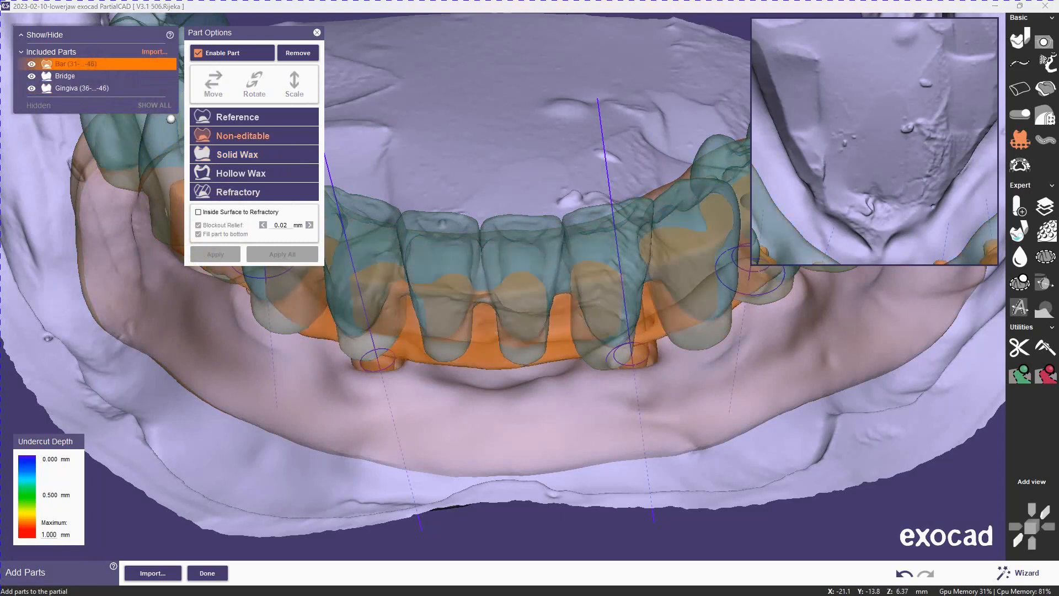
pyautogui.click(237, 154)
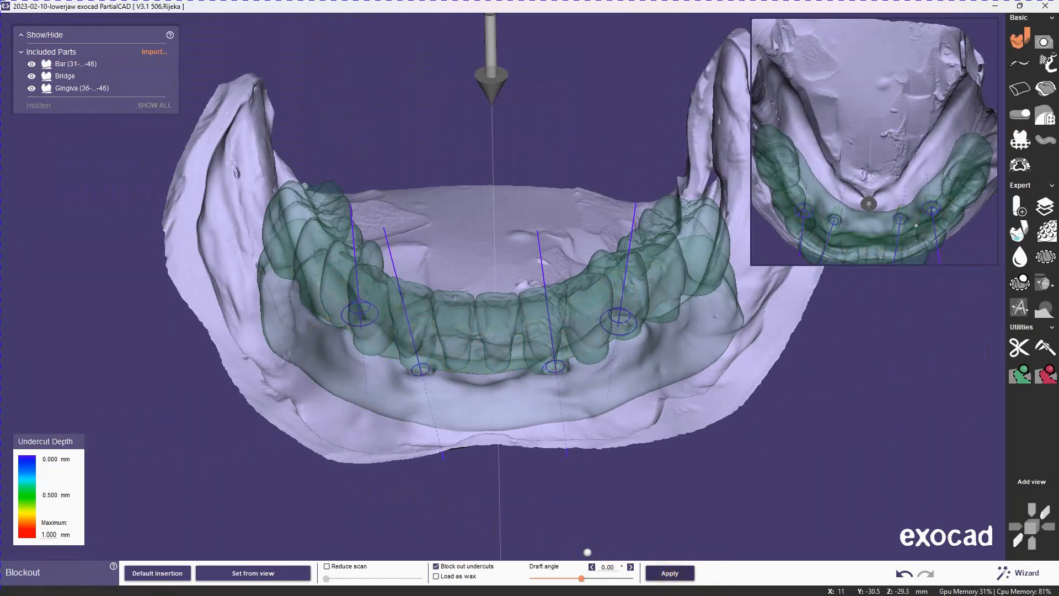
# Convert the imported parts into wax parts and show the Gingiva wax part.
pyautogui.click(668, 573)
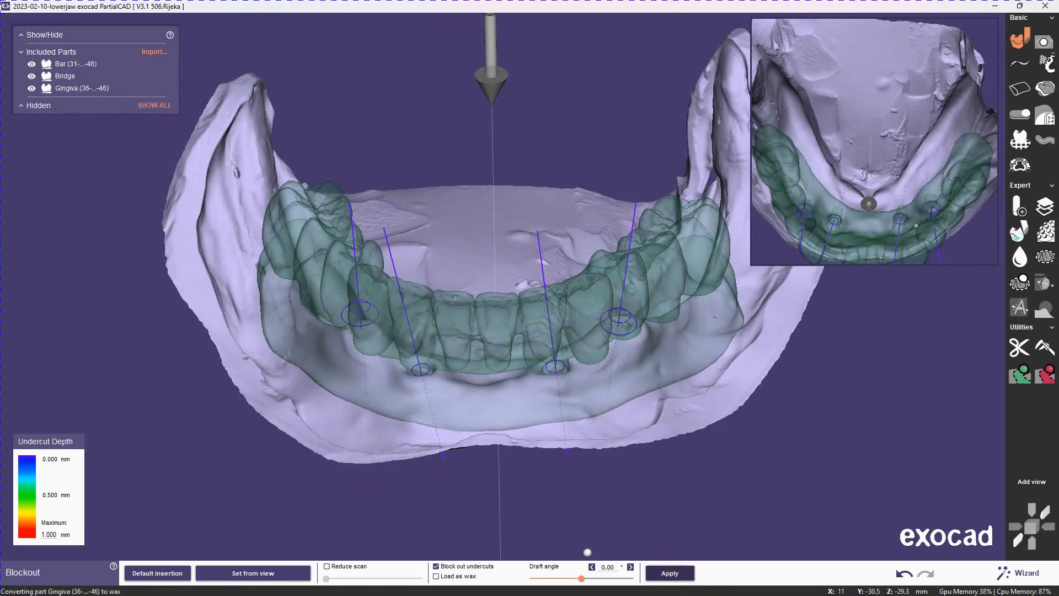
pyautogui.click(668, 572)
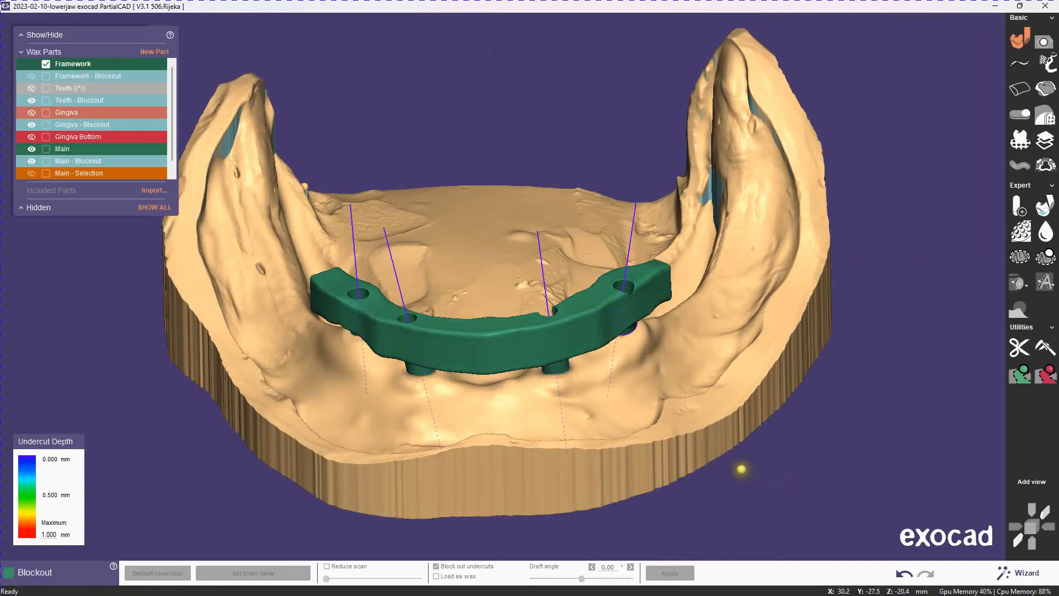
pyautogui.rightClick(66, 111)
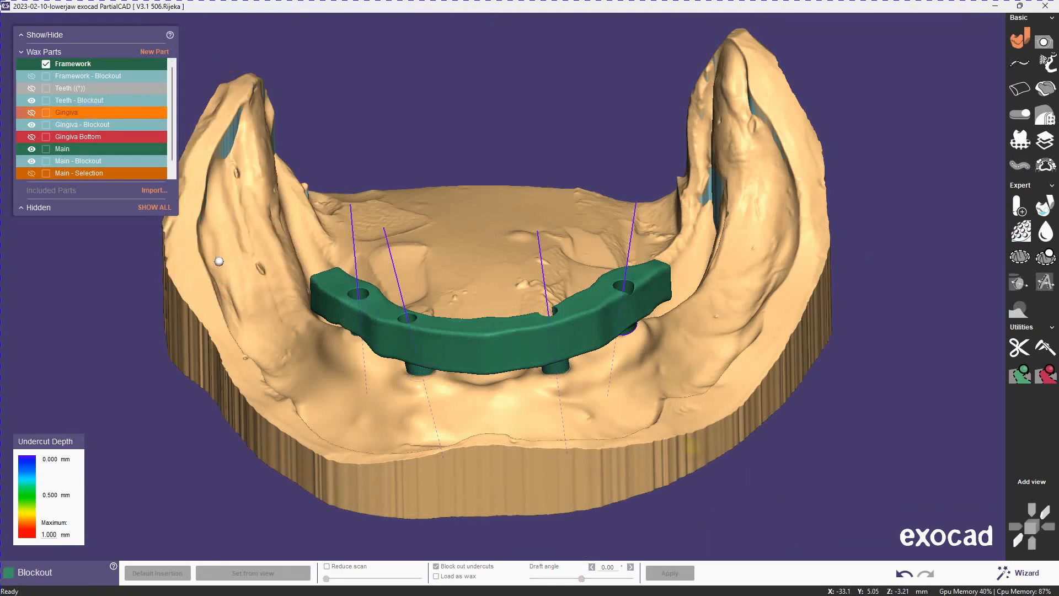
pyautogui.click(46, 112)
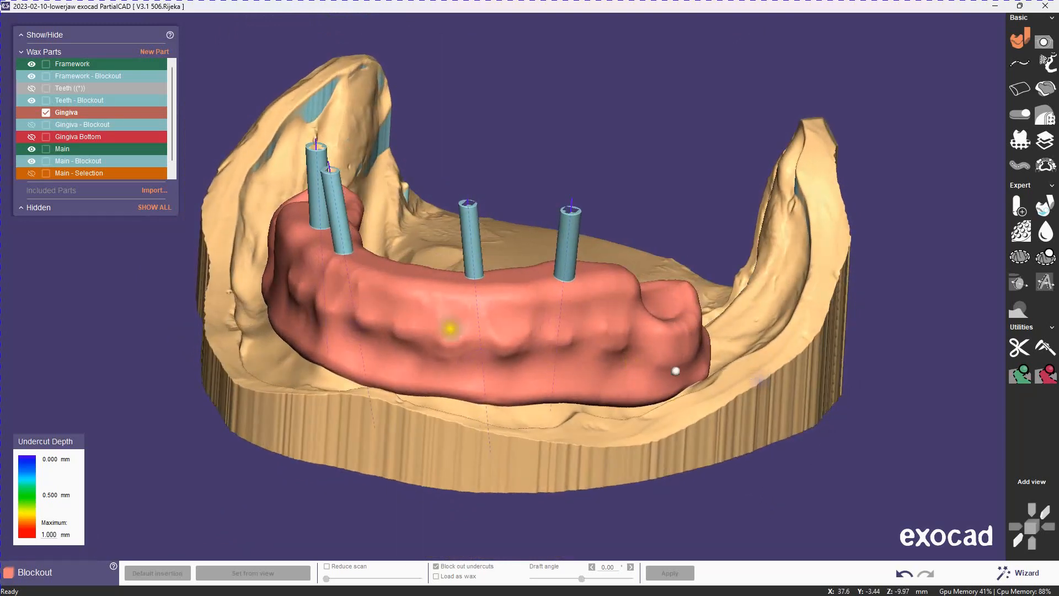
pyautogui.rightClick(82, 125)
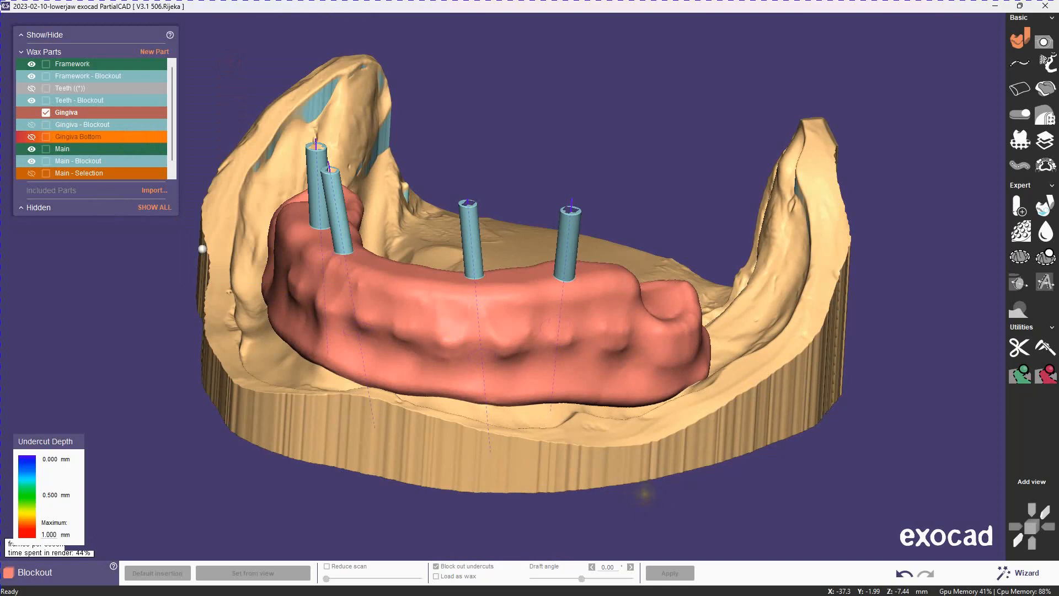
# Activate Gingiva Bottom and copy the Framework bar into it with Copy into Active Part.
pyautogui.click(45, 136)
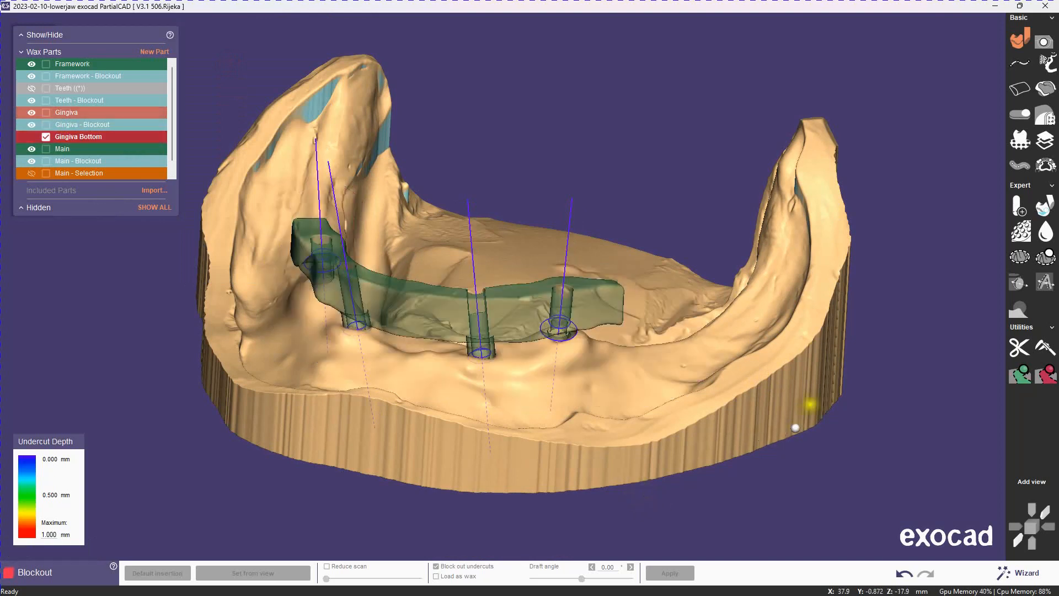
pyautogui.rightClick(72, 64)
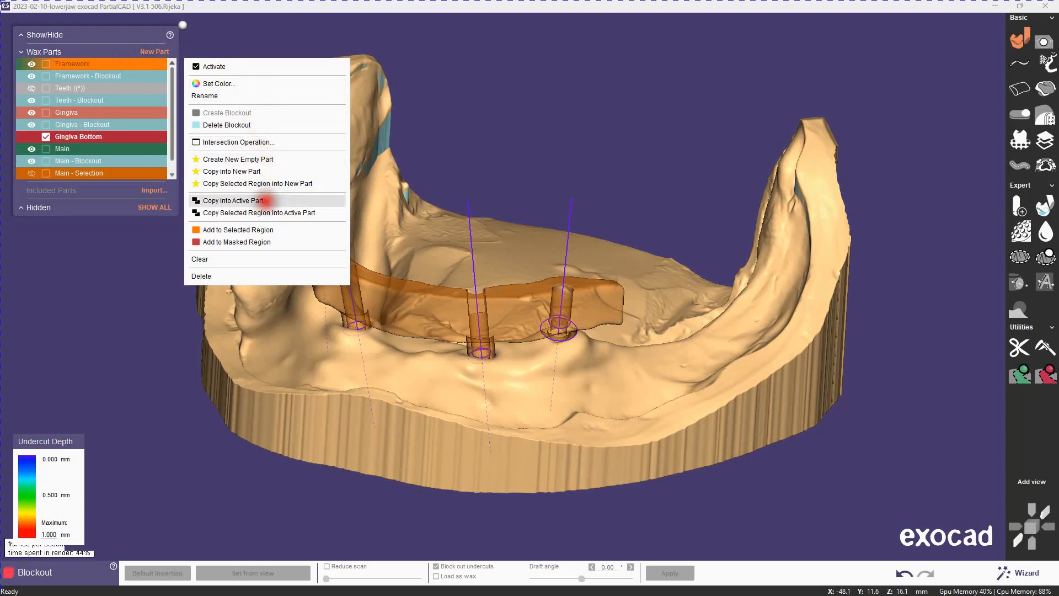
pyautogui.click(232, 199)
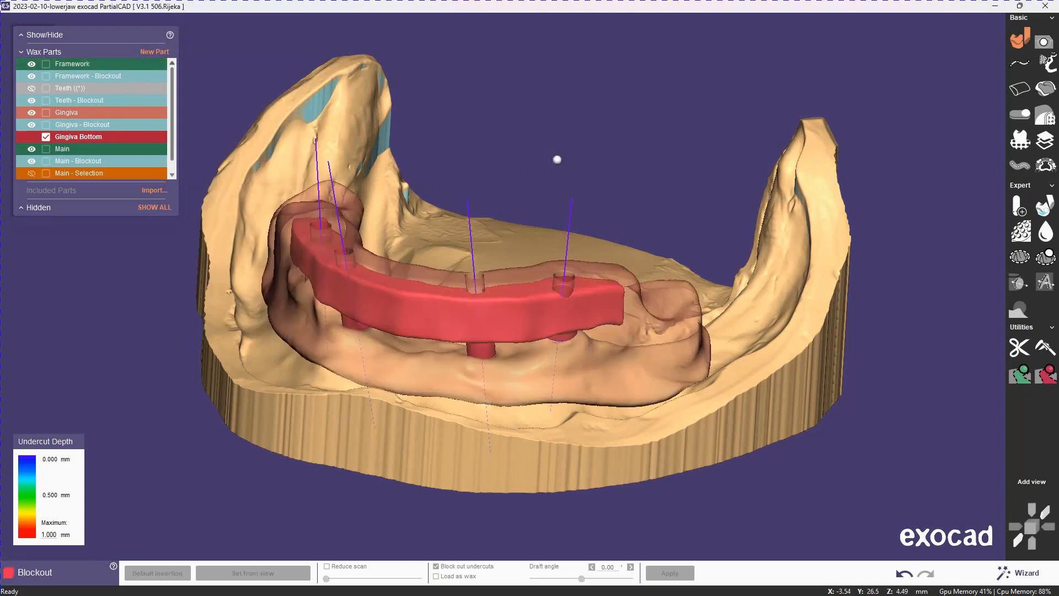
pyautogui.rightClick(78, 136)
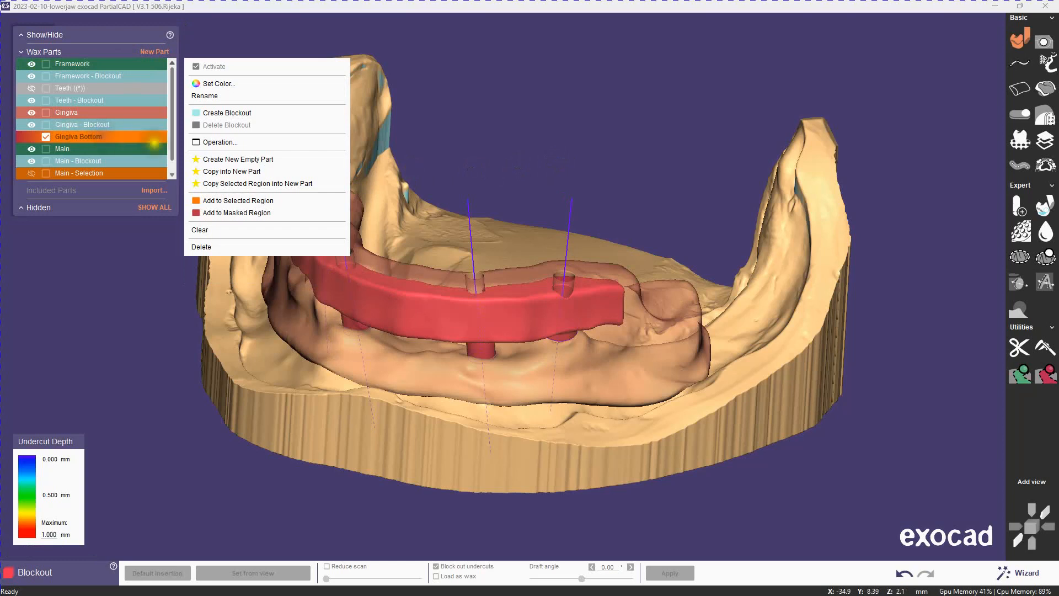
# Apply a Modify operation to Gingiva Bottom with Draft direction Down at -3°.
pyautogui.click(219, 142)
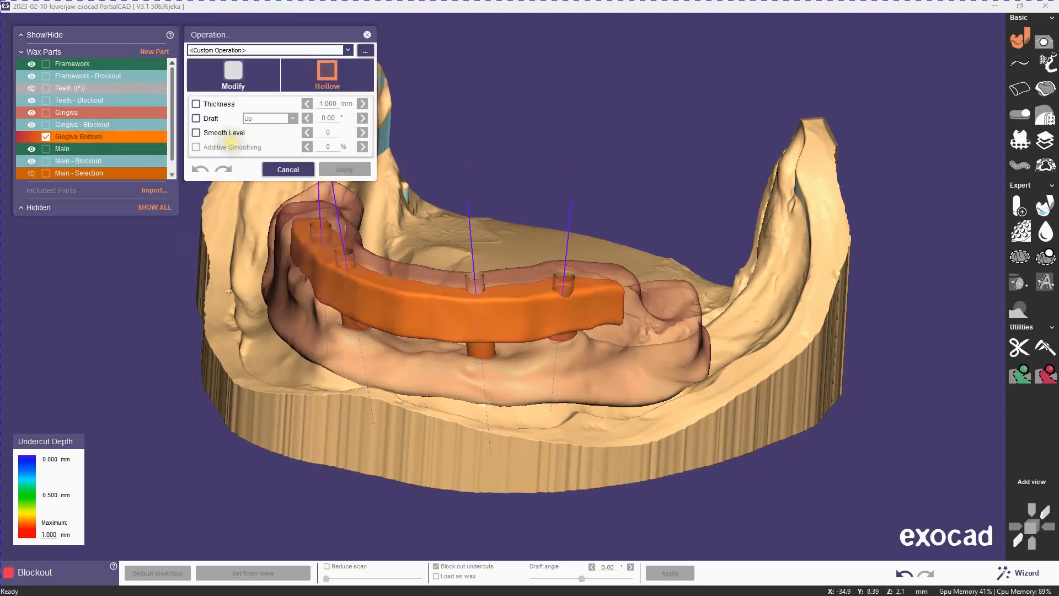
pyautogui.click(232, 75)
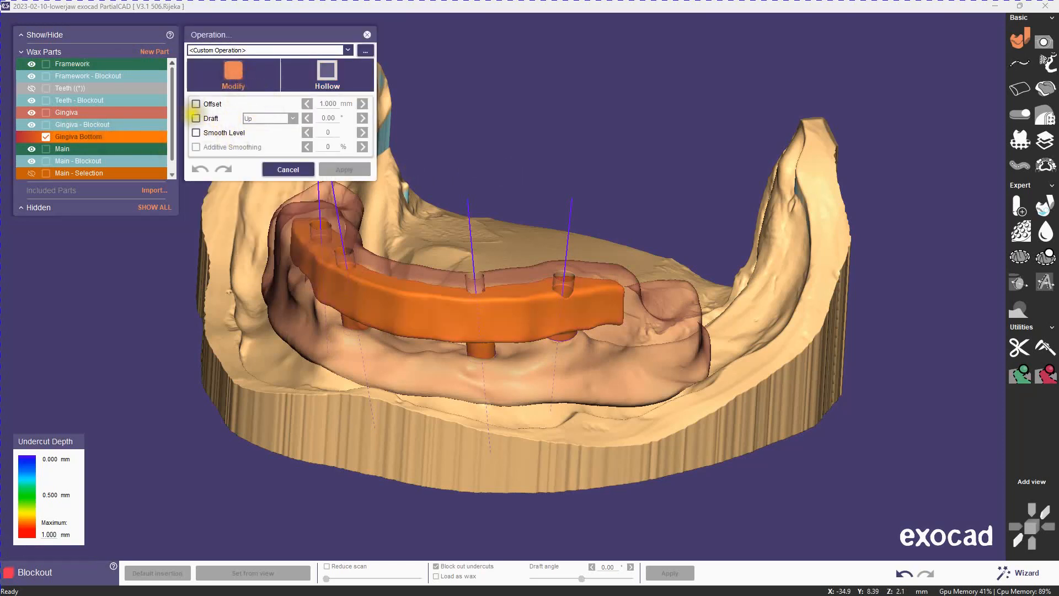
pyautogui.click(196, 118)
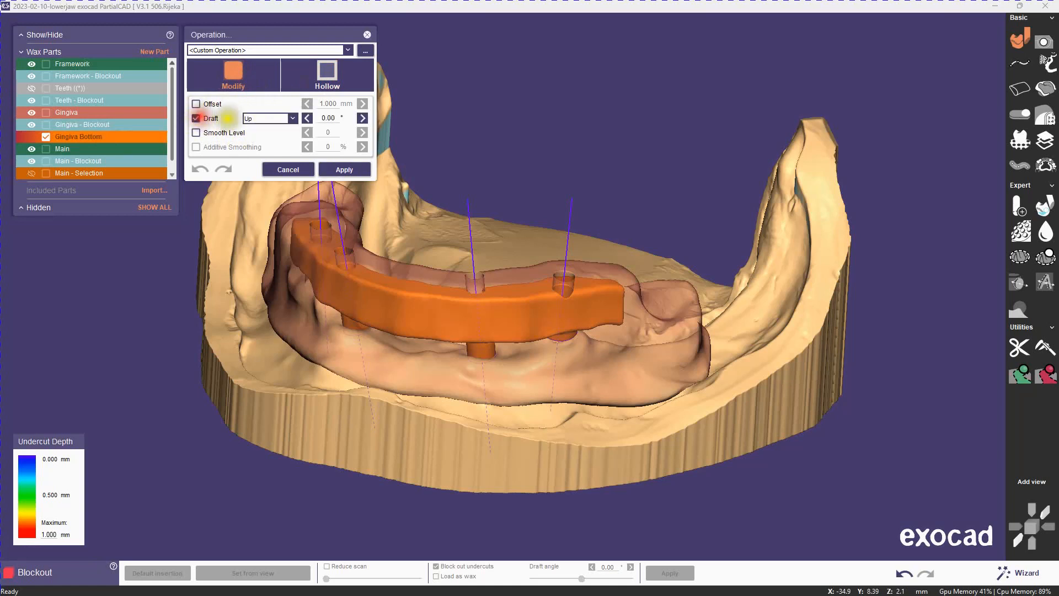
pyautogui.click(292, 117)
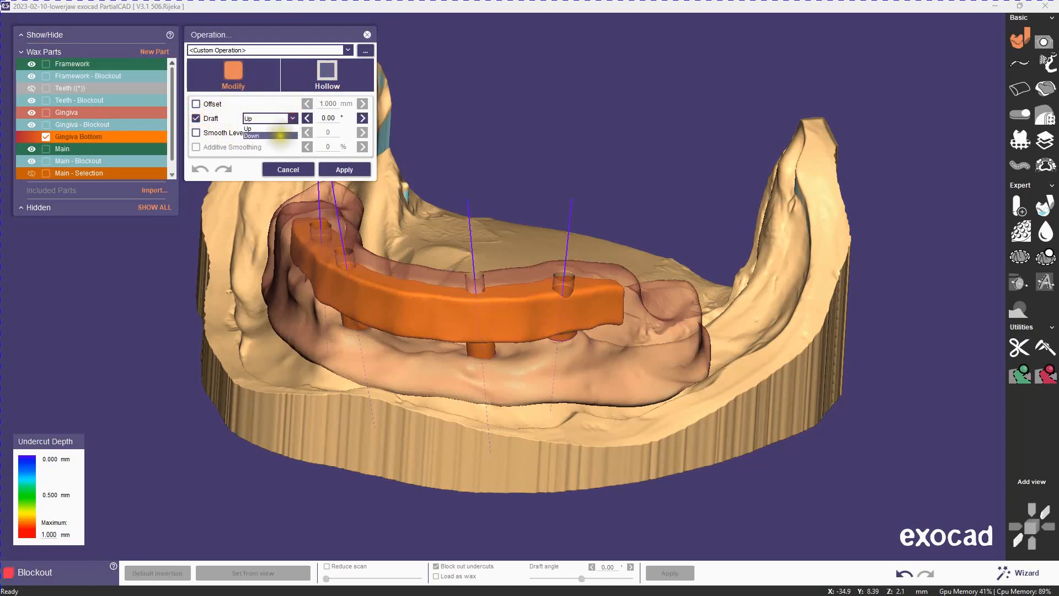
pyautogui.click(251, 135)
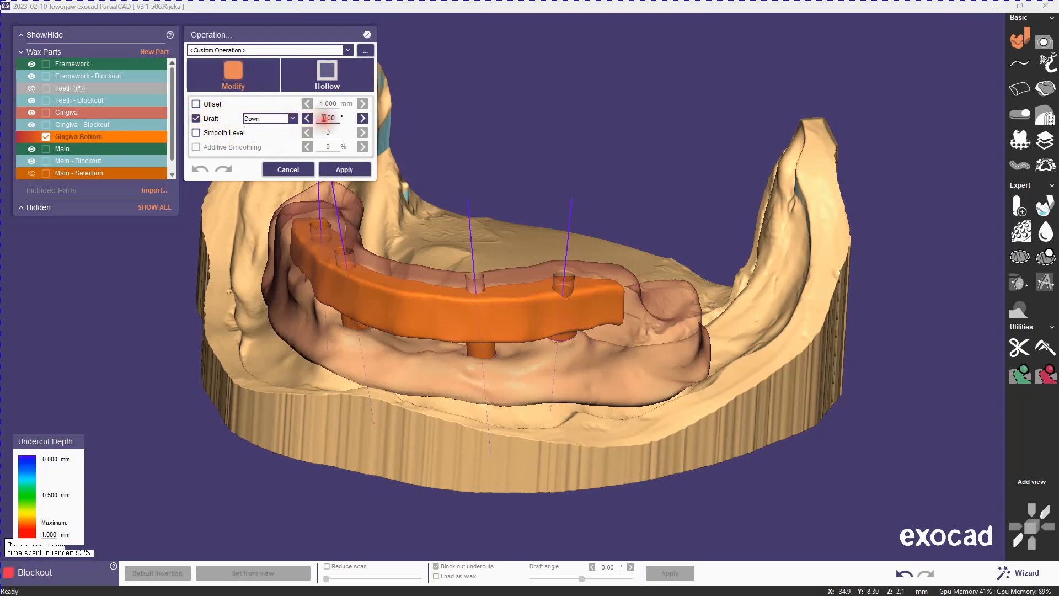
pyautogui.click(306, 117)
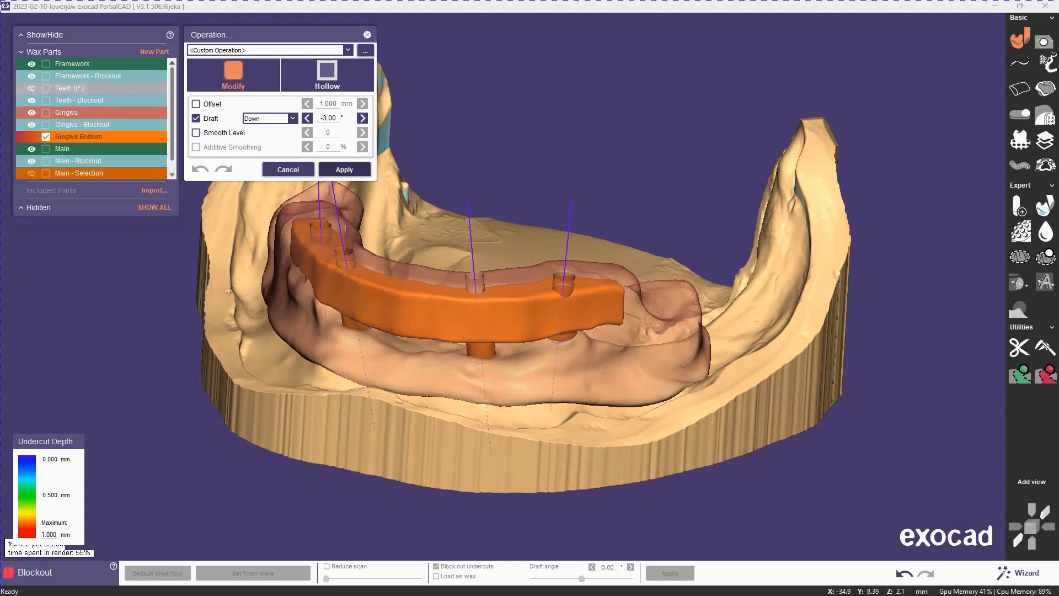
pyautogui.click(344, 170)
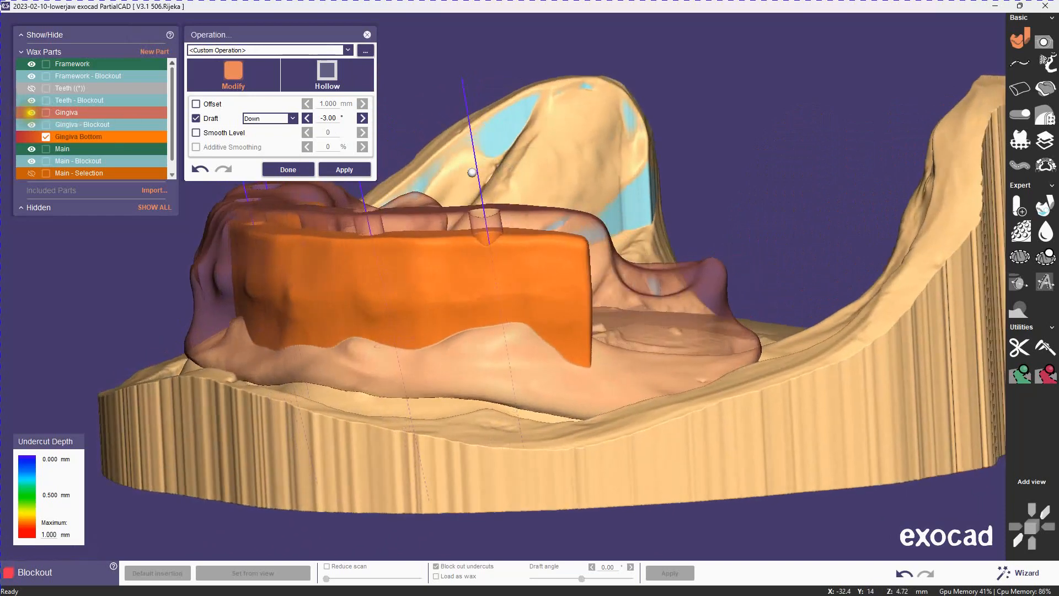
# Finish the draft, then remove the Framework from Gingiva Bottom with a 0.1 mm offset.
pyautogui.click(287, 169)
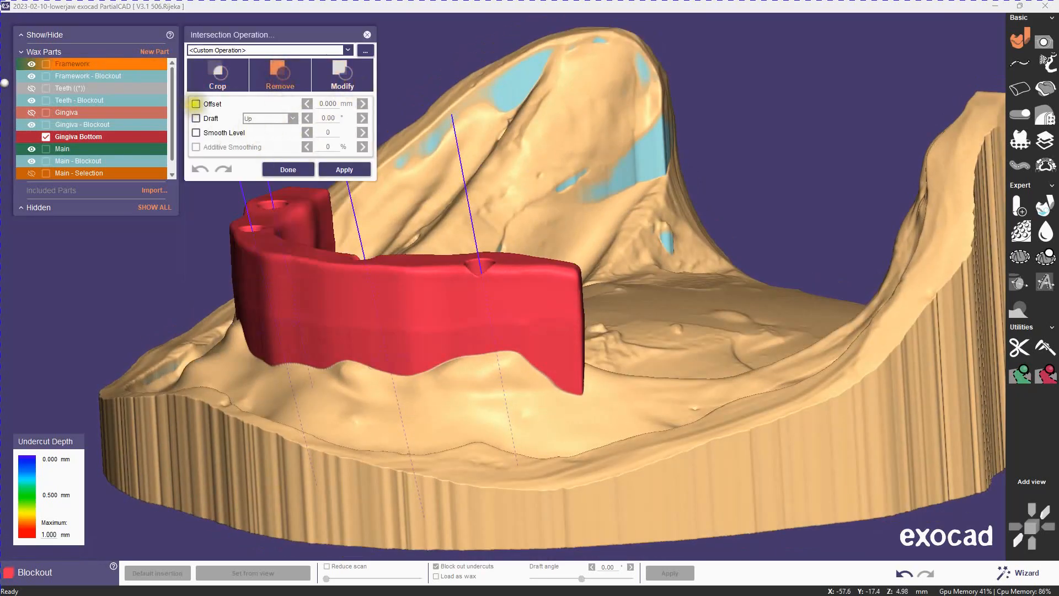
pyautogui.click(362, 103)
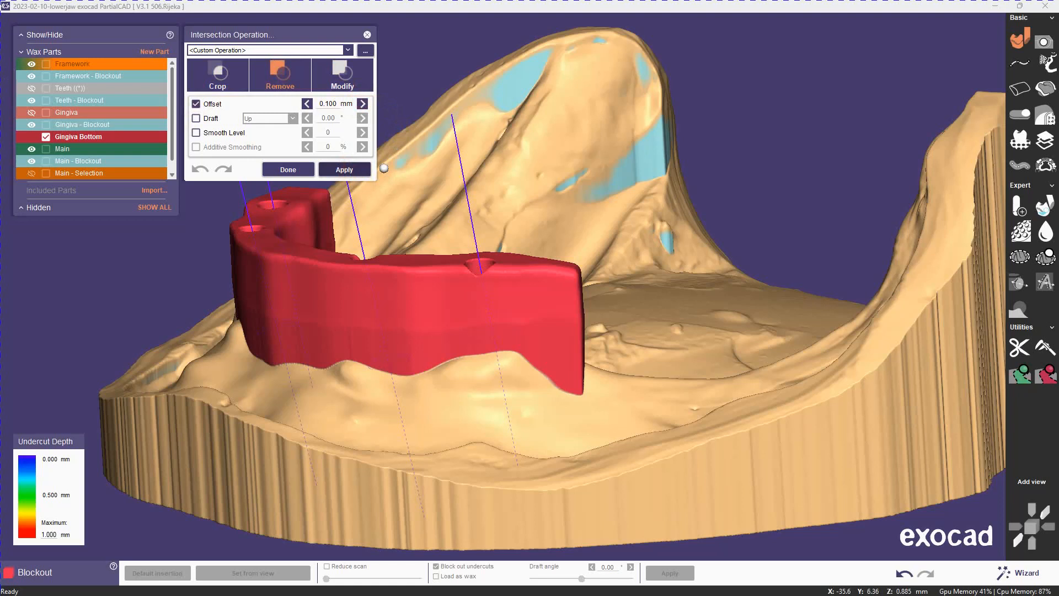
pyautogui.click(343, 169)
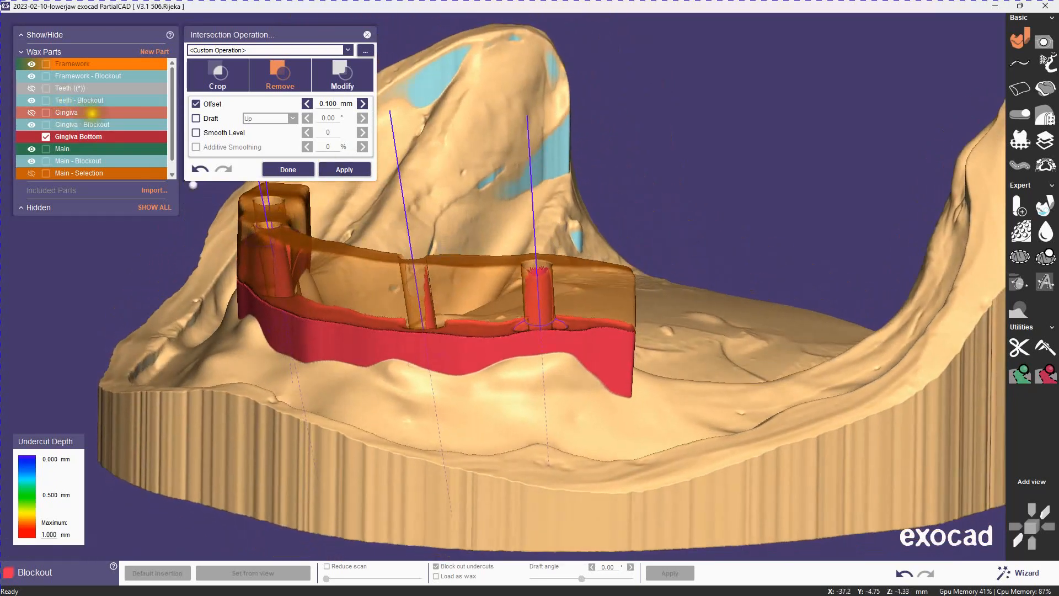
# Set up an Intersection Operation on Gingiva and switch it to Crop.
pyautogui.rightClick(79, 137)
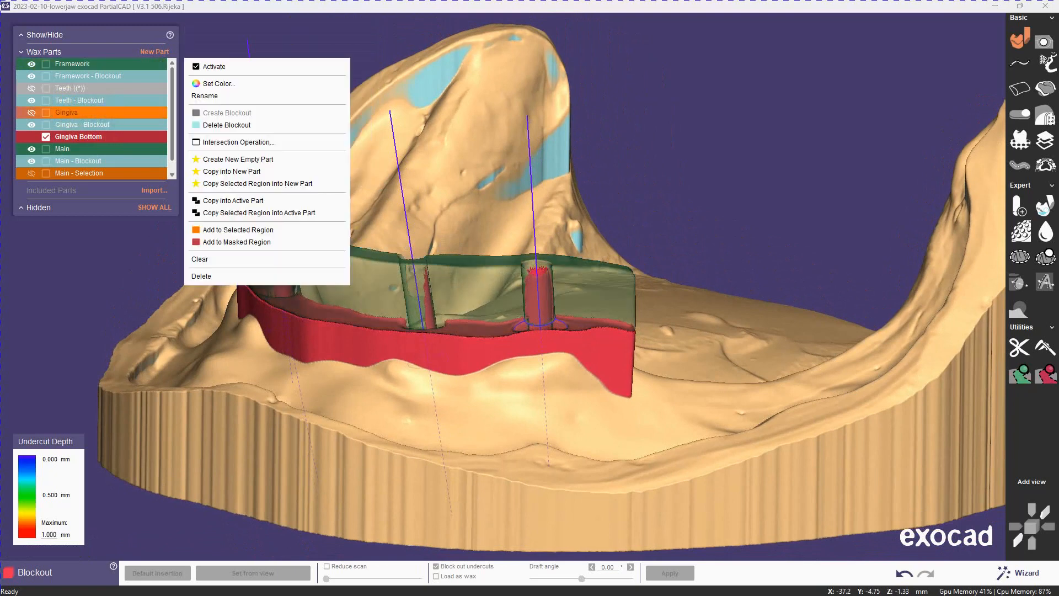
pyautogui.click(238, 142)
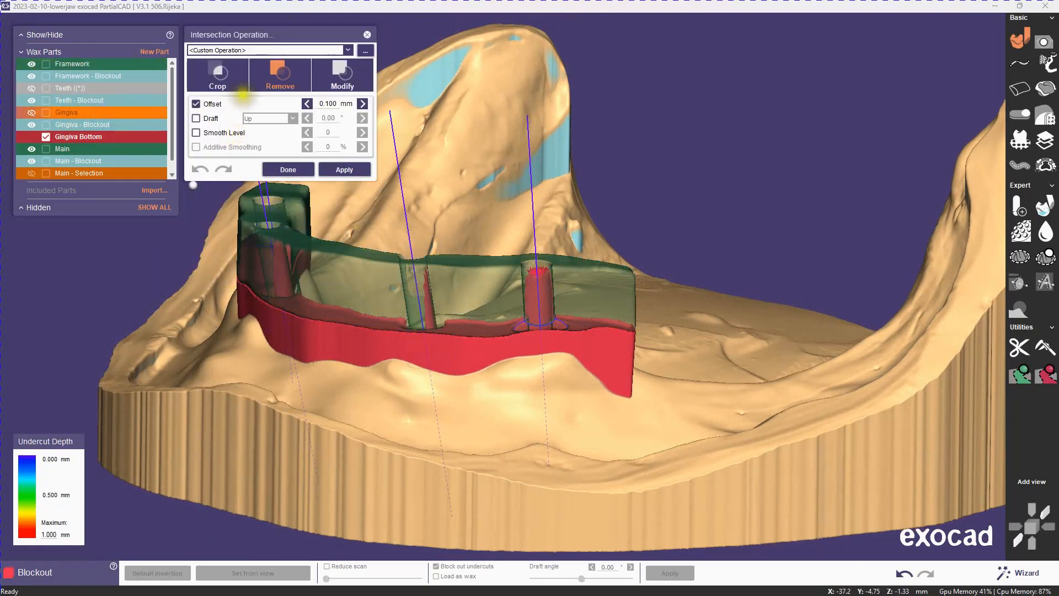
pyautogui.click(196, 103)
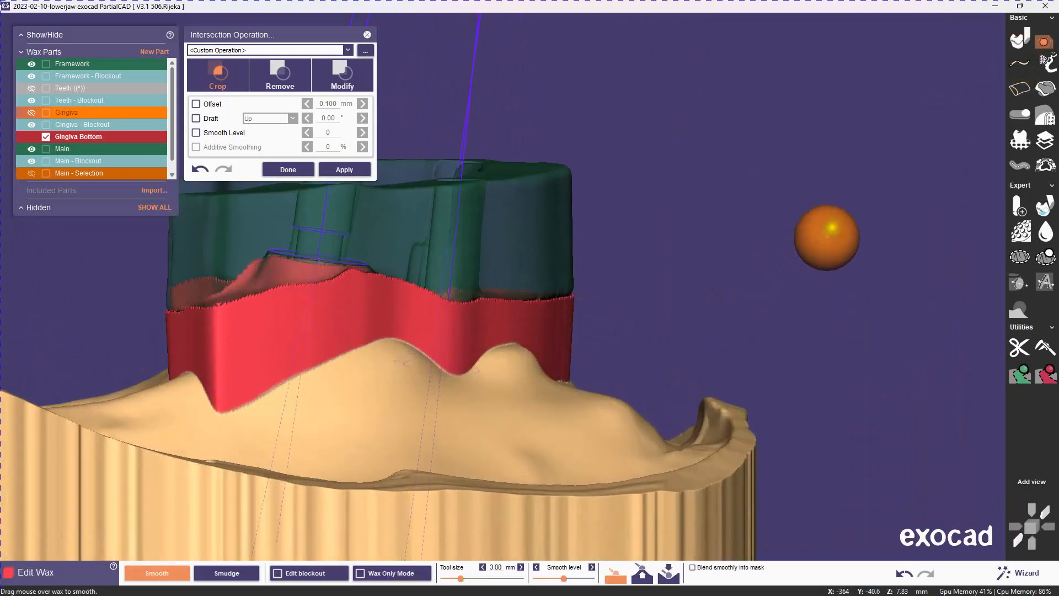
# Open a Cut View cross-section of the model and close the Intersection Operation dialog.
pyautogui.rightClick(827, 236)
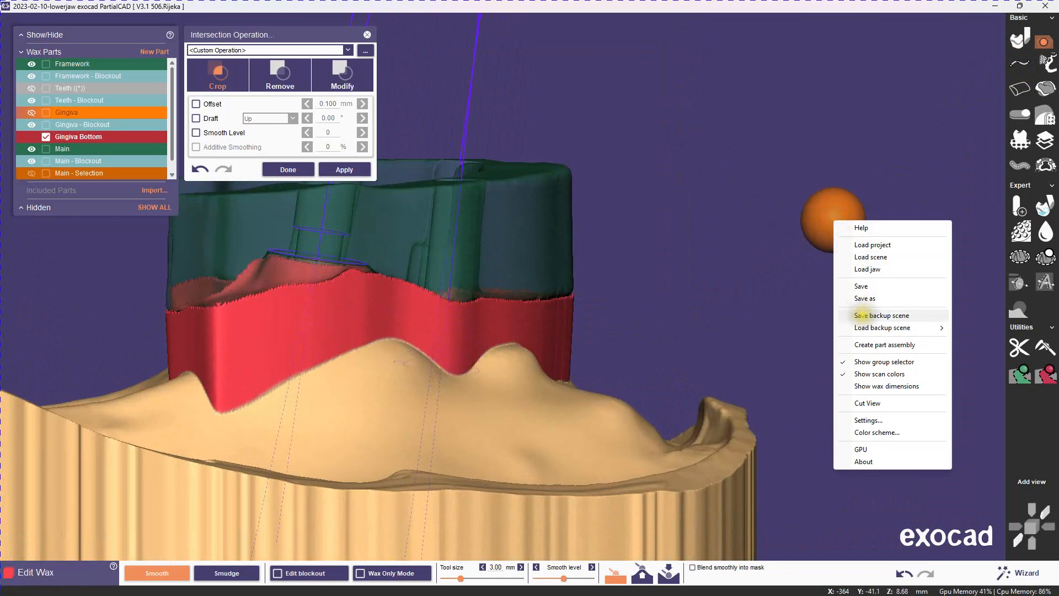
pyautogui.click(866, 403)
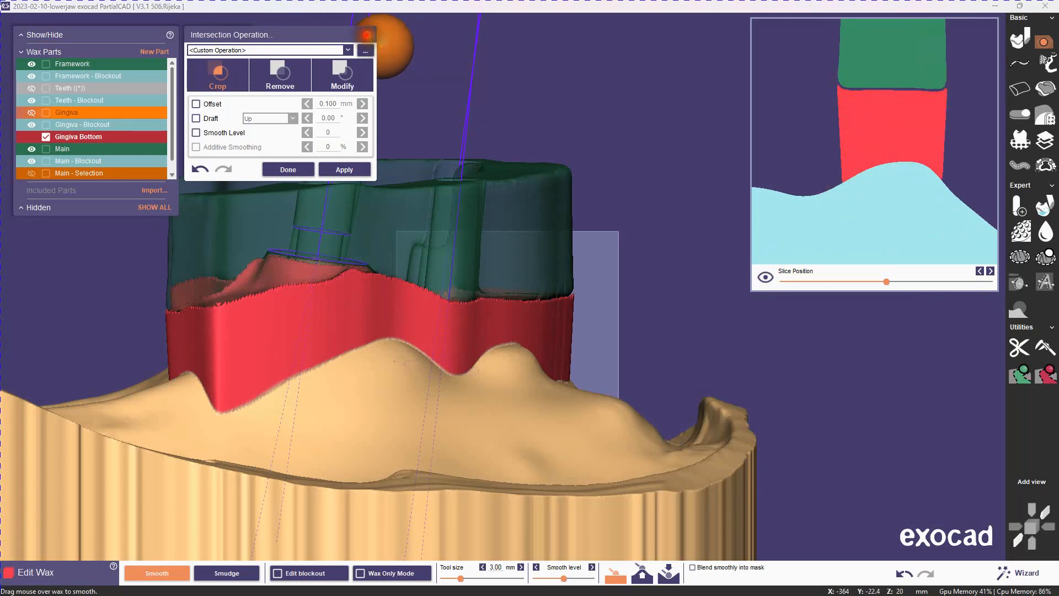
pyautogui.click(286, 168)
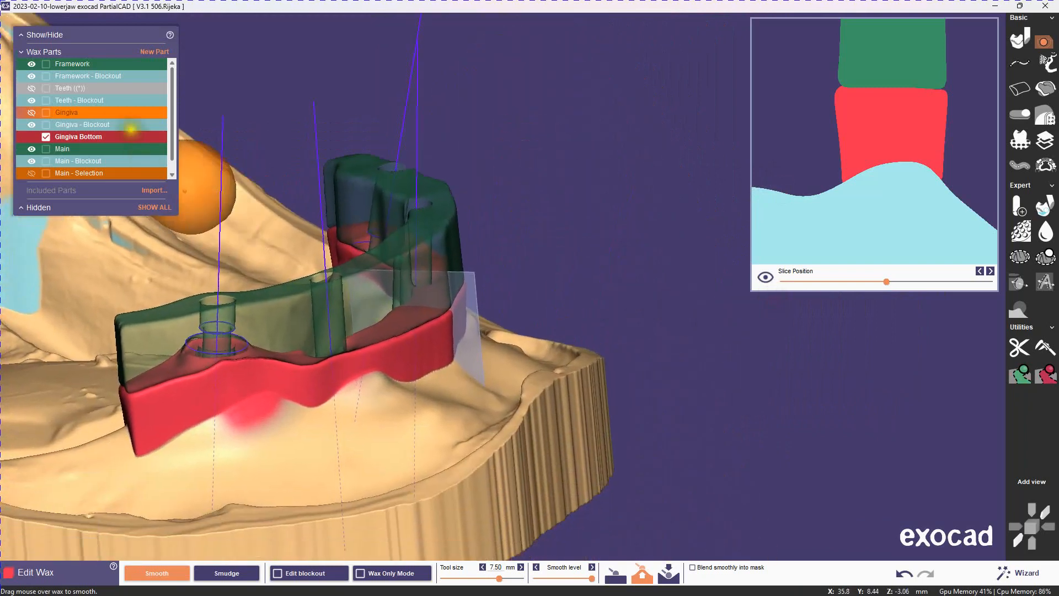
# Reapply the Modify operation on Gingiva Bottom with Draft Down at 3°.
pyautogui.rightClick(78, 135)
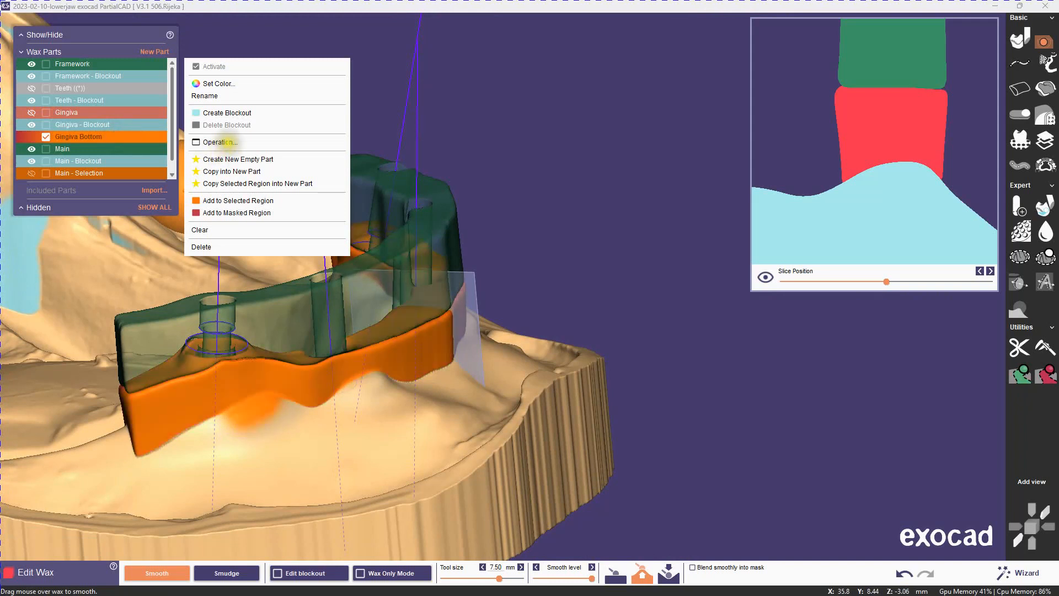
pyautogui.click(219, 141)
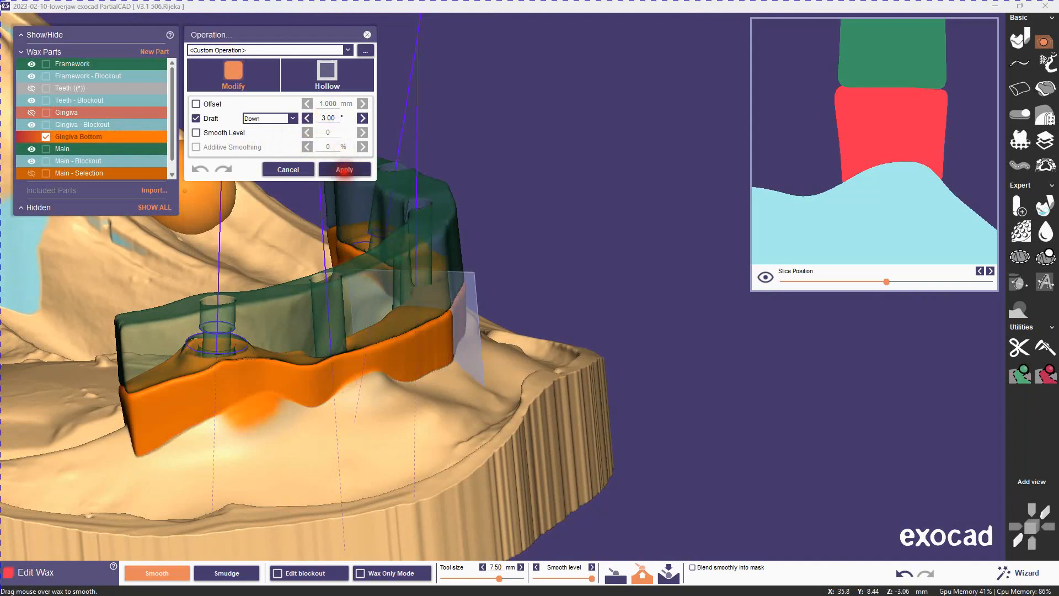
pyautogui.click(343, 169)
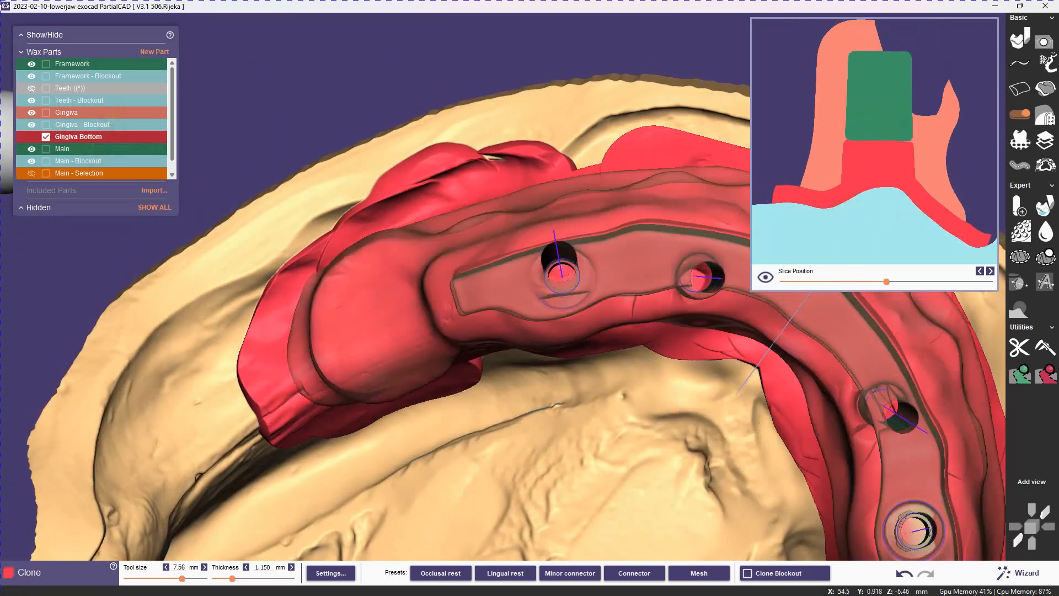
# Apply a Crop intersection to the Gingiva Bottom part and close the dialog.
pyautogui.rightClick(66, 112)
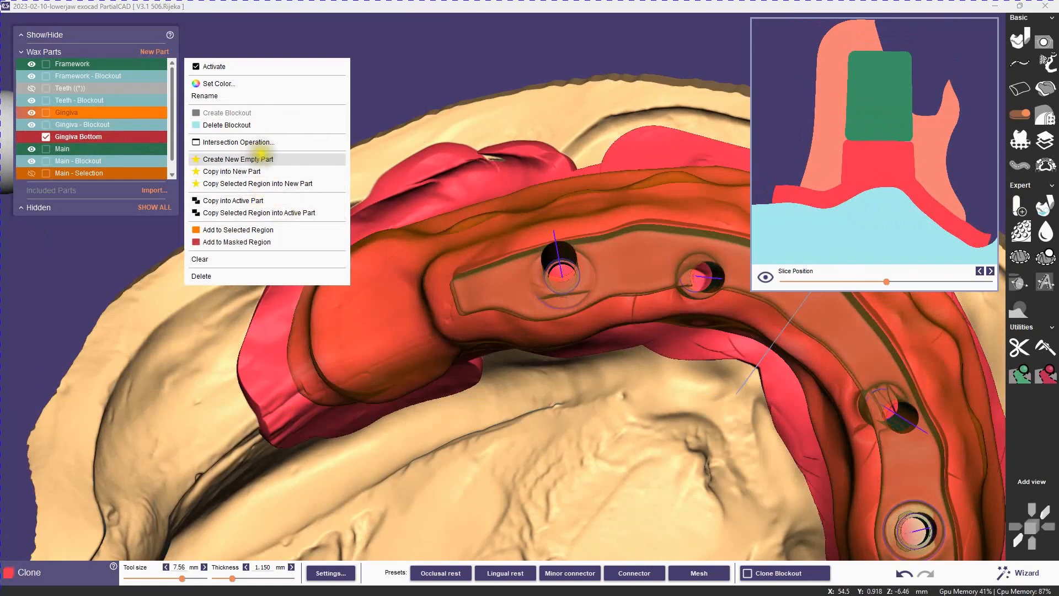
pyautogui.click(237, 141)
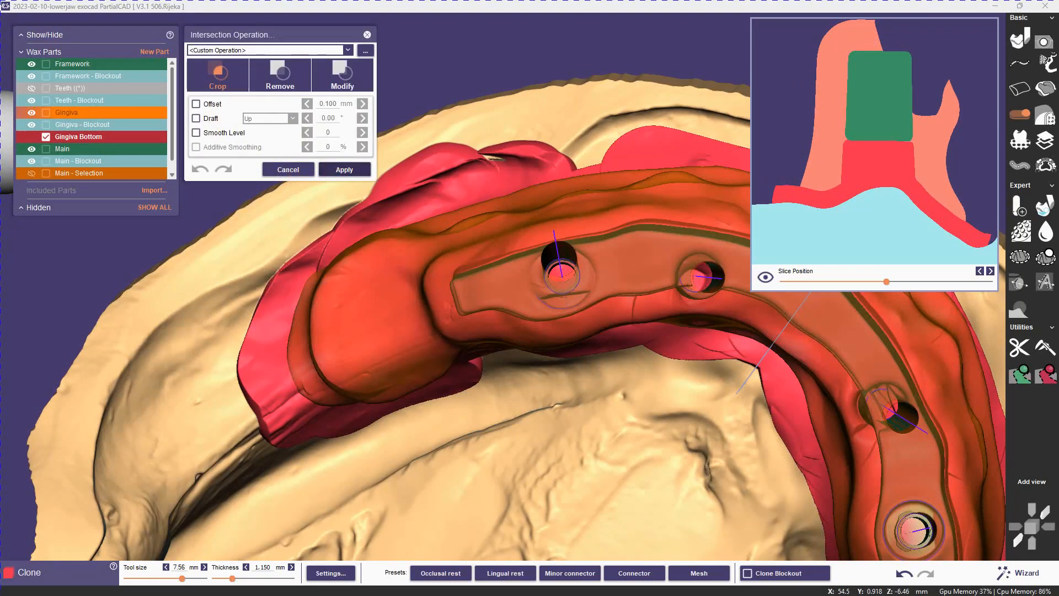
pyautogui.click(343, 168)
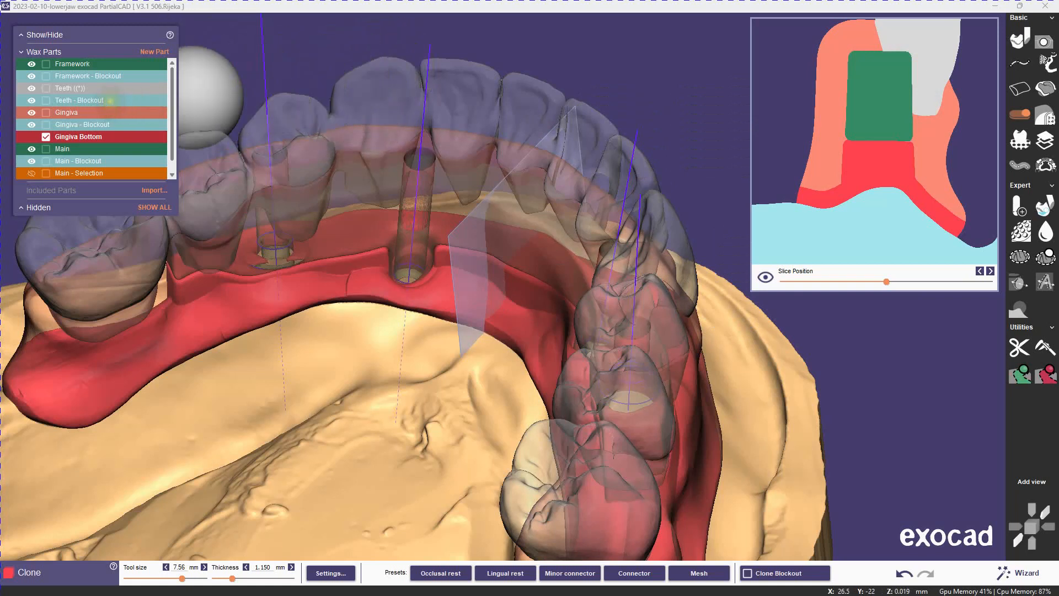
# Activate the Teeth - Blockout part and copy the Framework bar into it.
pyautogui.rightClick(79, 100)
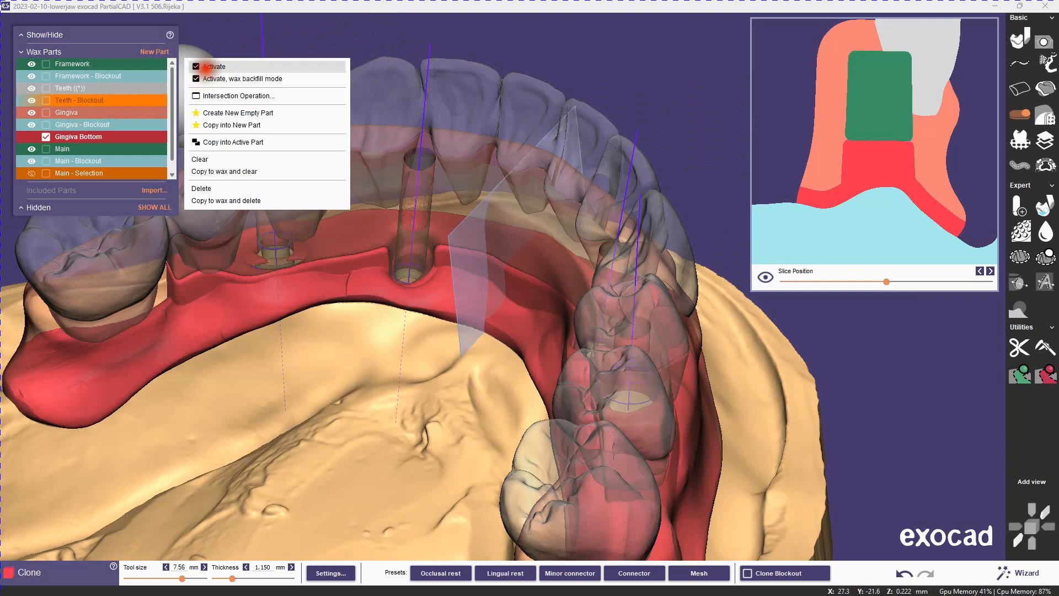
pyautogui.click(214, 66)
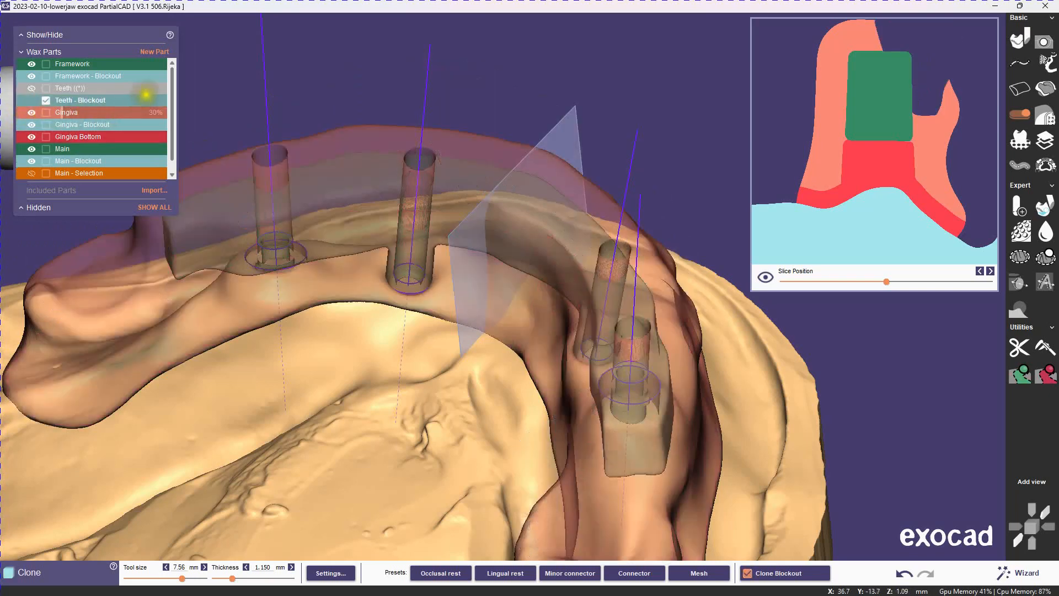
pyautogui.rightClick(72, 64)
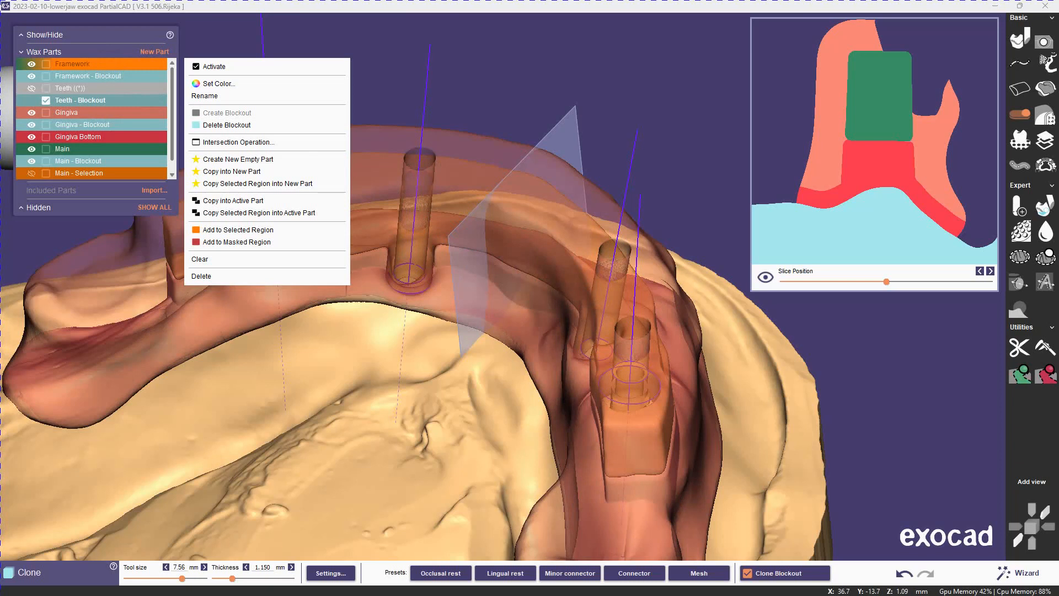
pyautogui.moveTo(231, 200)
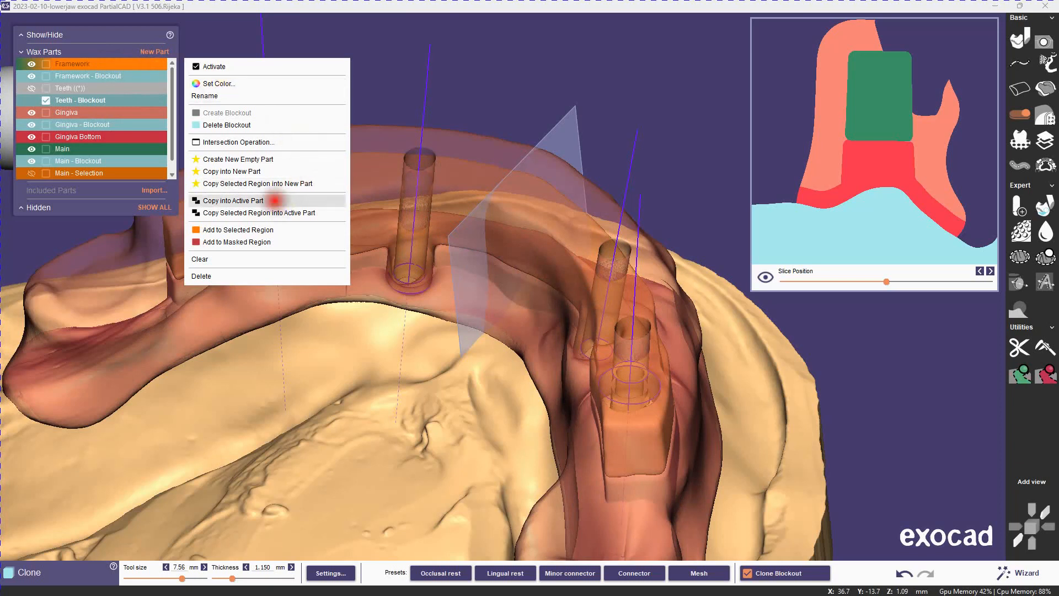
pyautogui.click(232, 201)
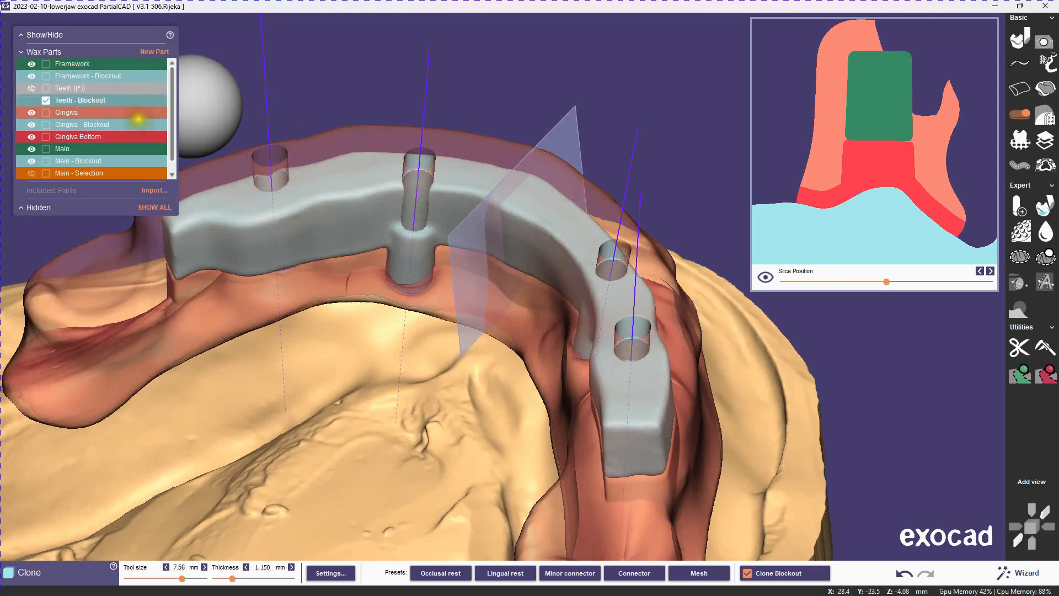
# Run a Modify intersection of Teeth - Blockout with Gingiva, offset 0.700 mm.
pyautogui.rightClick(66, 112)
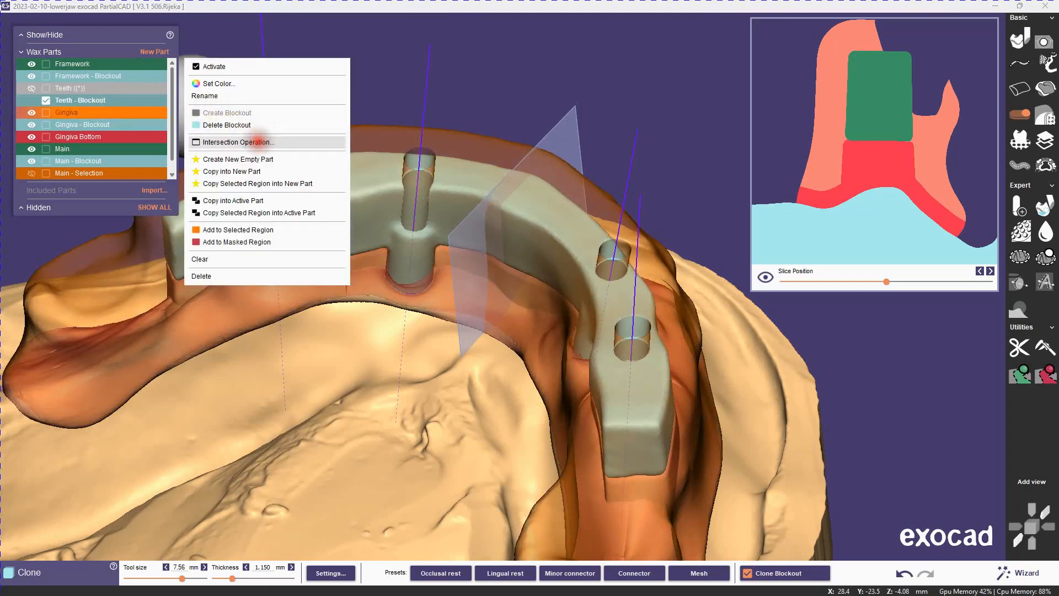
pyautogui.click(237, 141)
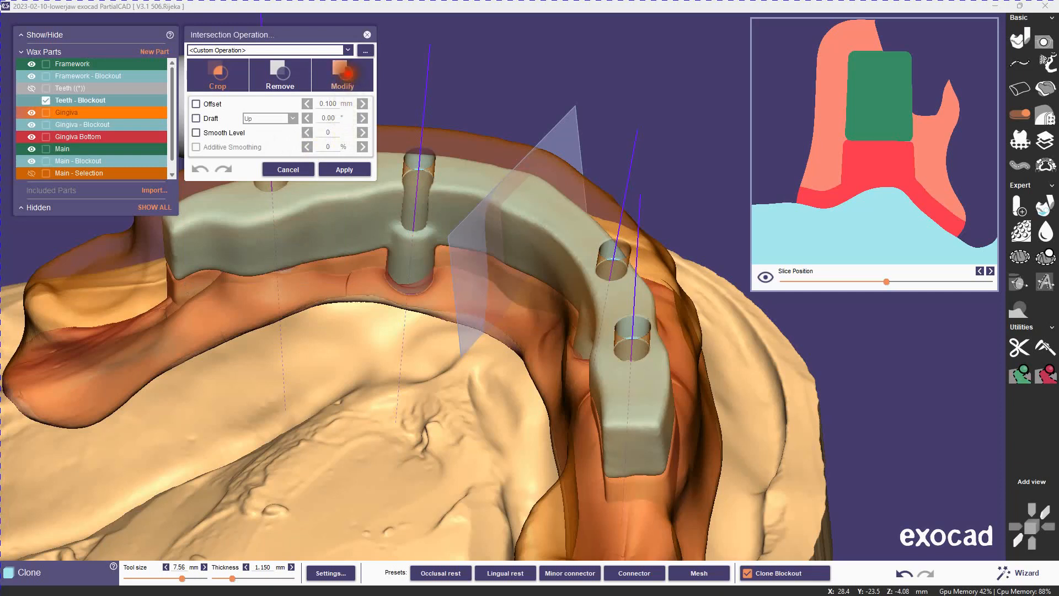
pyautogui.click(197, 103)
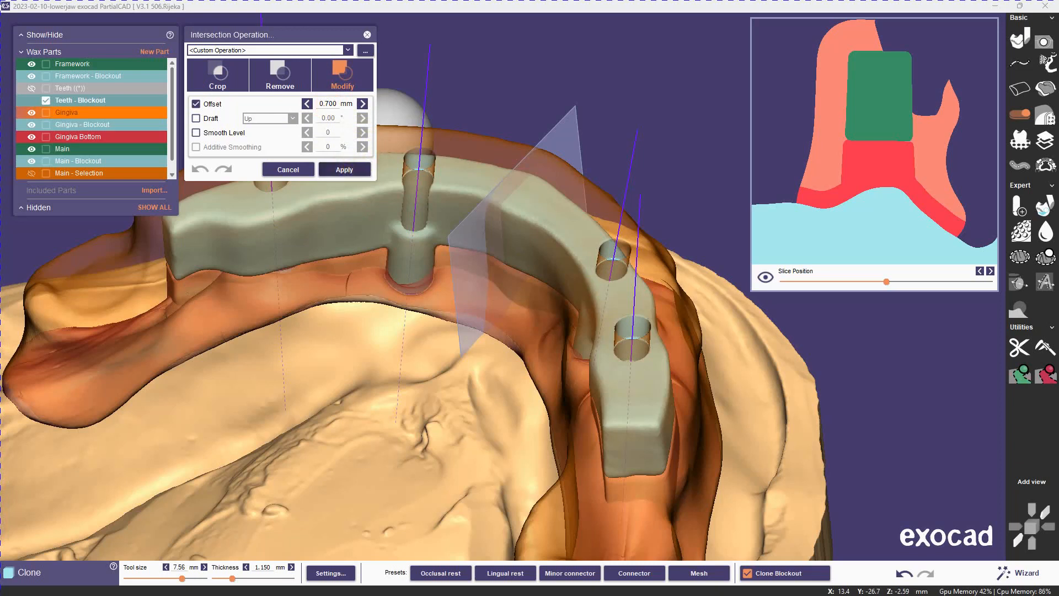
pyautogui.click(344, 169)
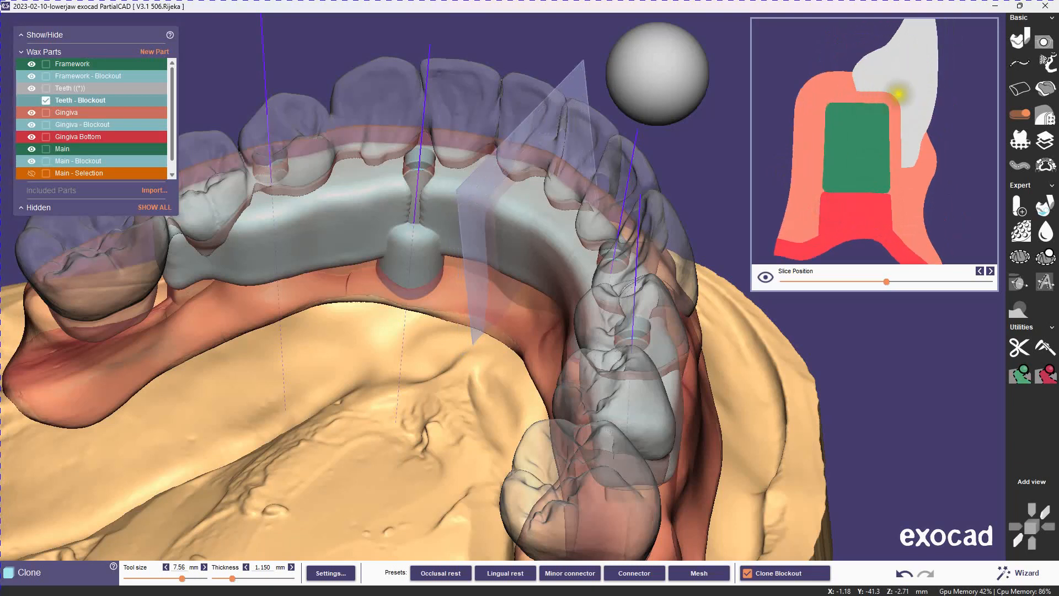
pyautogui.moveTo(840, 344)
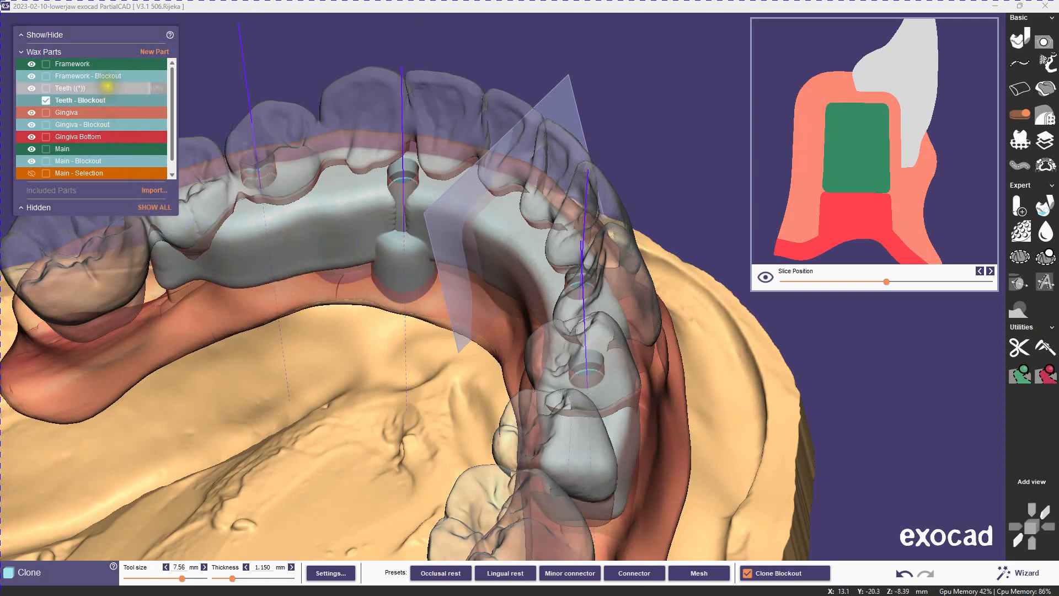
# Select Teeth in the Wax Parts list to make it the active part.
pyautogui.click(30, 87)
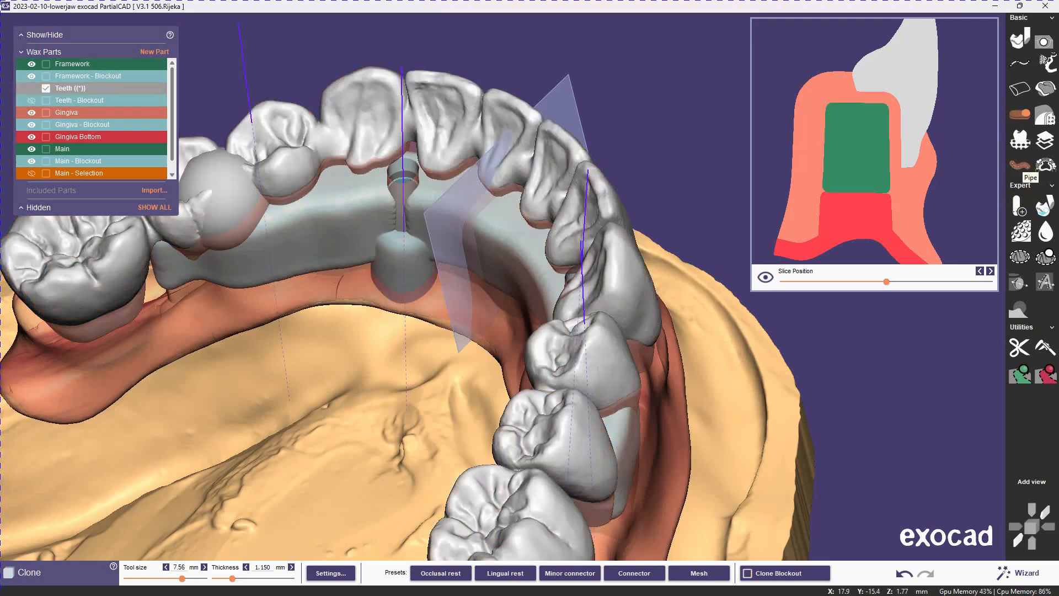
# Subtract 2 mm screw-channel pipes from the Teeth part at every implant position.
pyautogui.click(1044, 166)
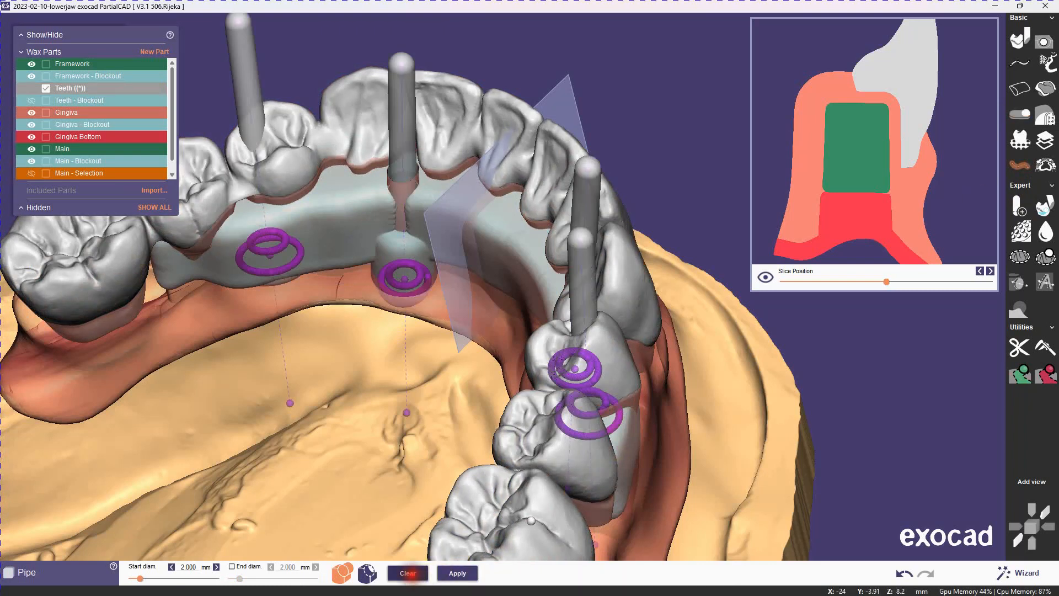
pyautogui.click(407, 572)
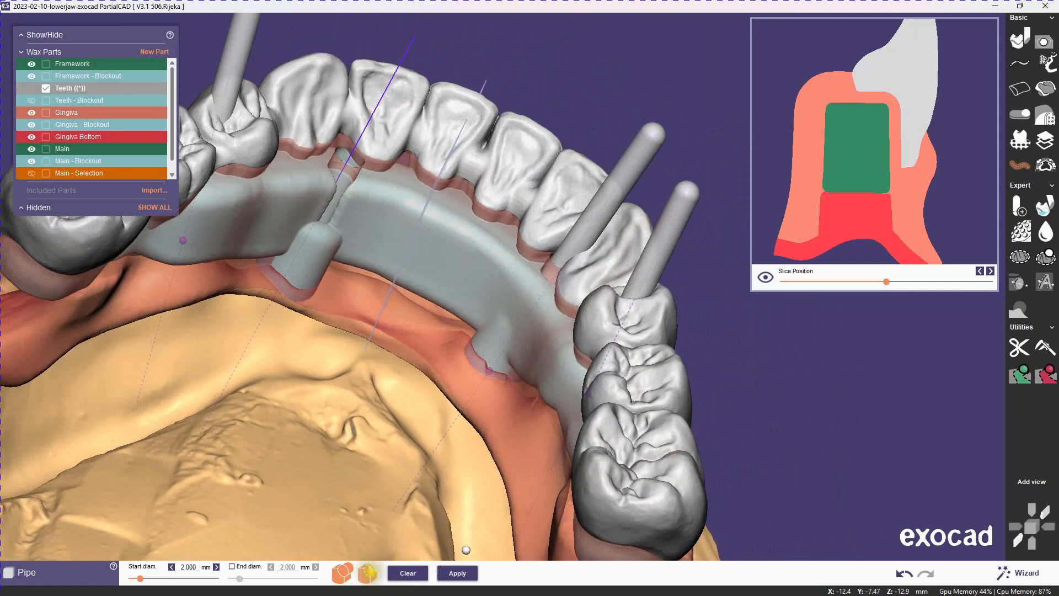
pyautogui.click(456, 572)
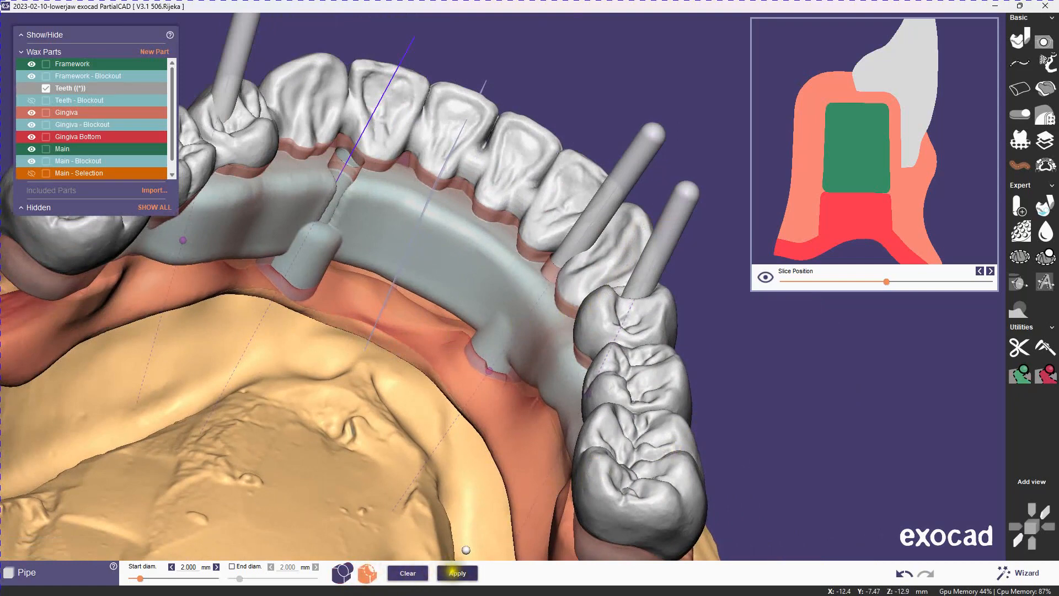
pyautogui.click(457, 572)
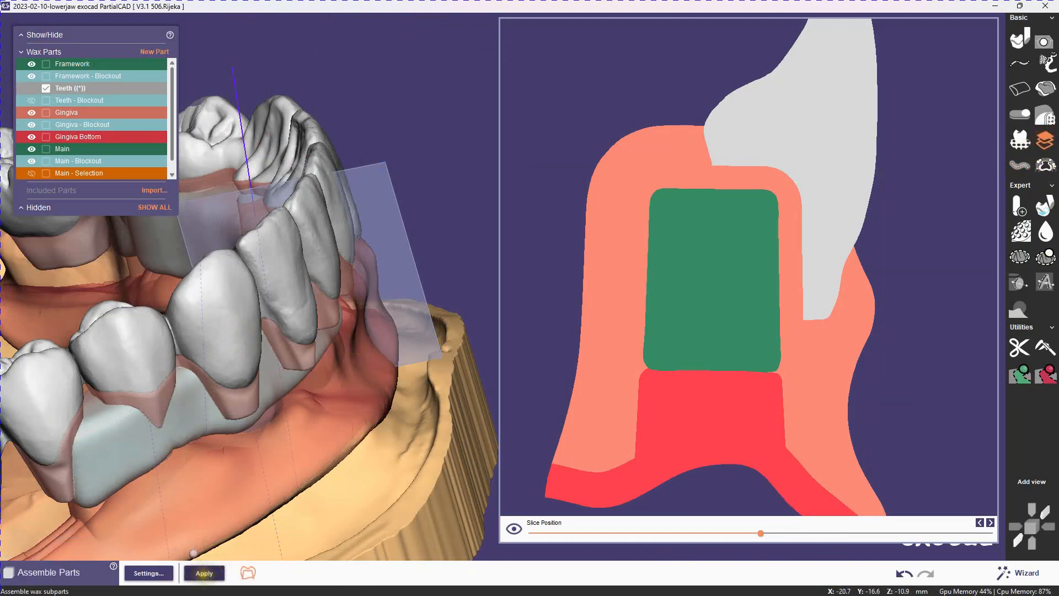
# Apply Assemble Parts, then activate the Gingiva wax part.
pyautogui.click(148, 571)
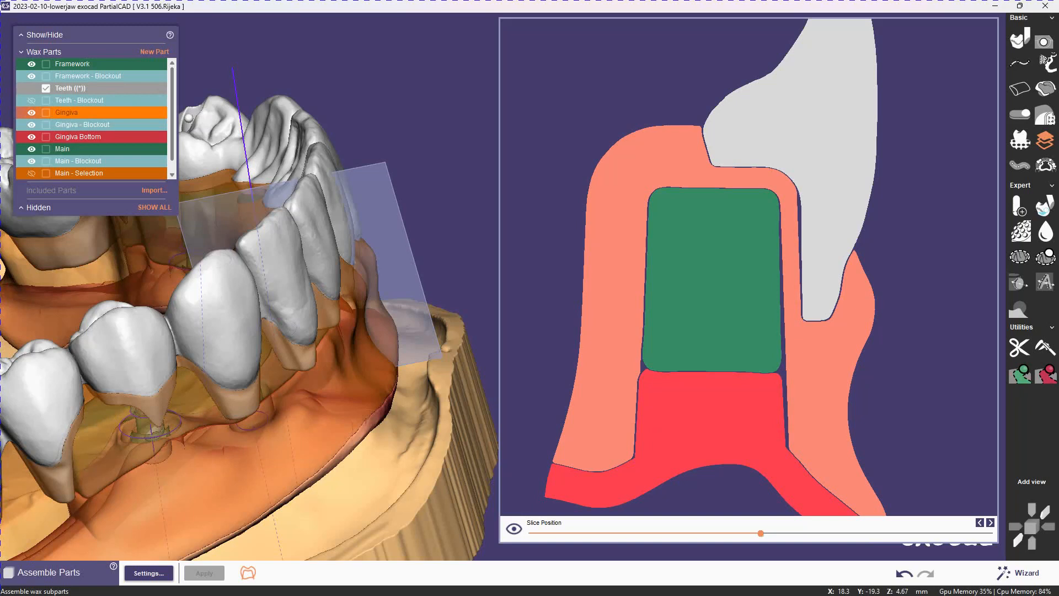
pyautogui.click(67, 112)
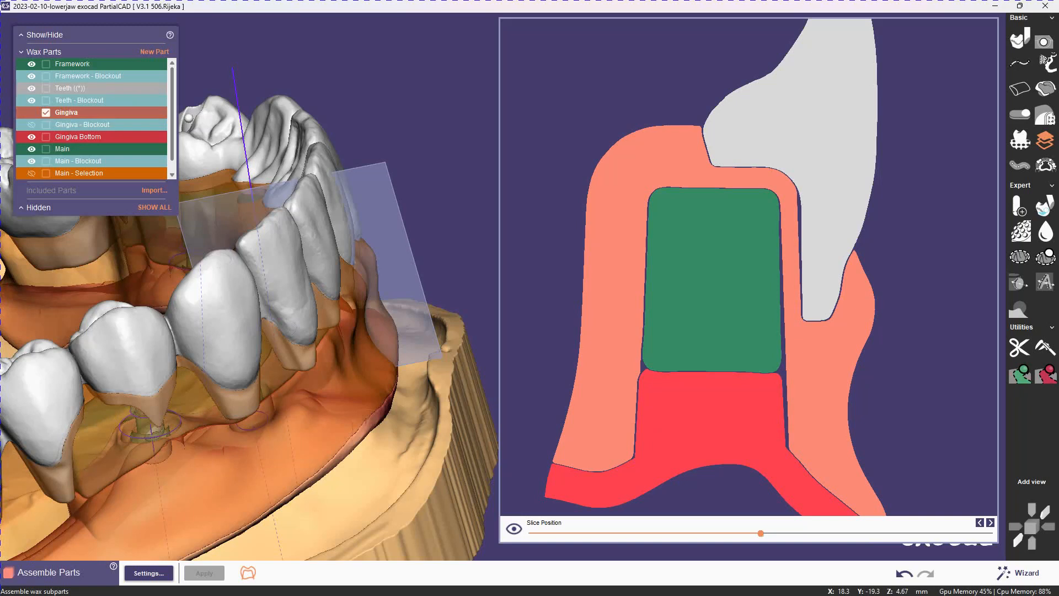
# Rotate the view and hide Teeth to reveal the gingiva sockets and implant cylinders.
pyautogui.rightClick(436, 105)
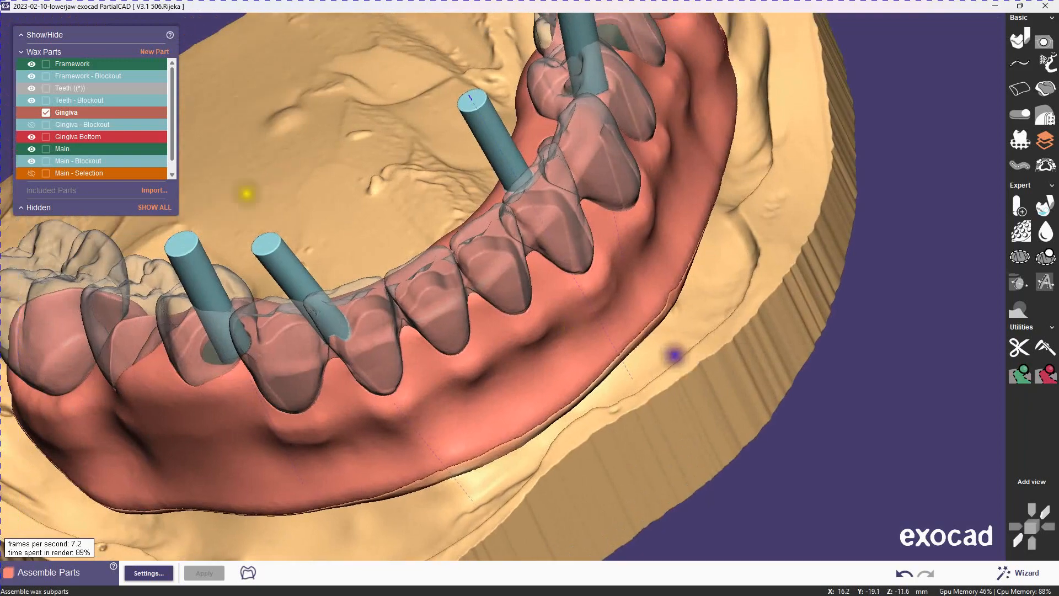
pyautogui.click(30, 88)
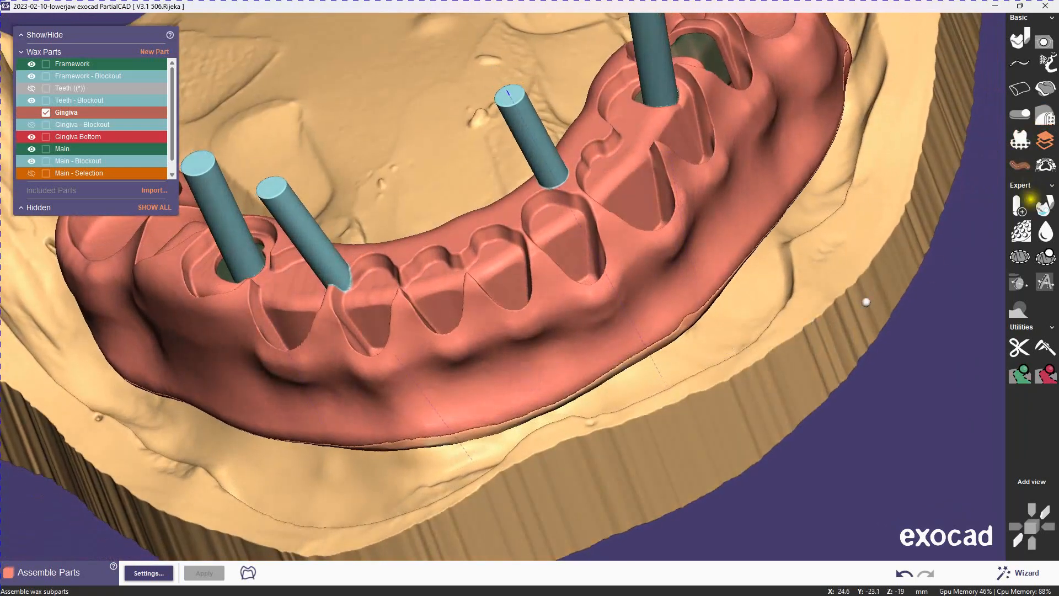
# Start the Build step, review its Settings, and apply the build.
pyautogui.click(148, 573)
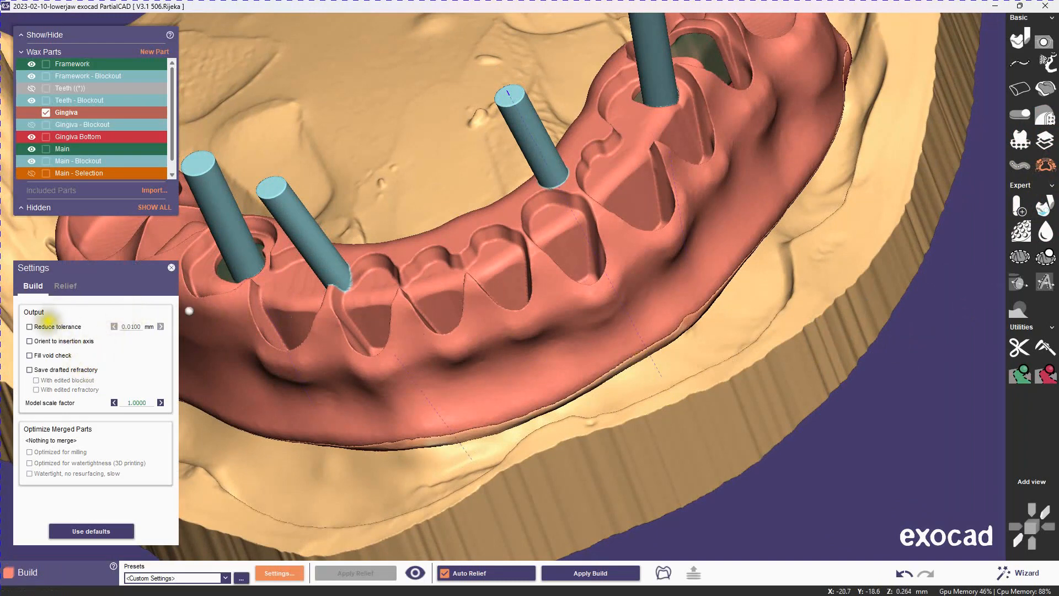
pyautogui.click(30, 326)
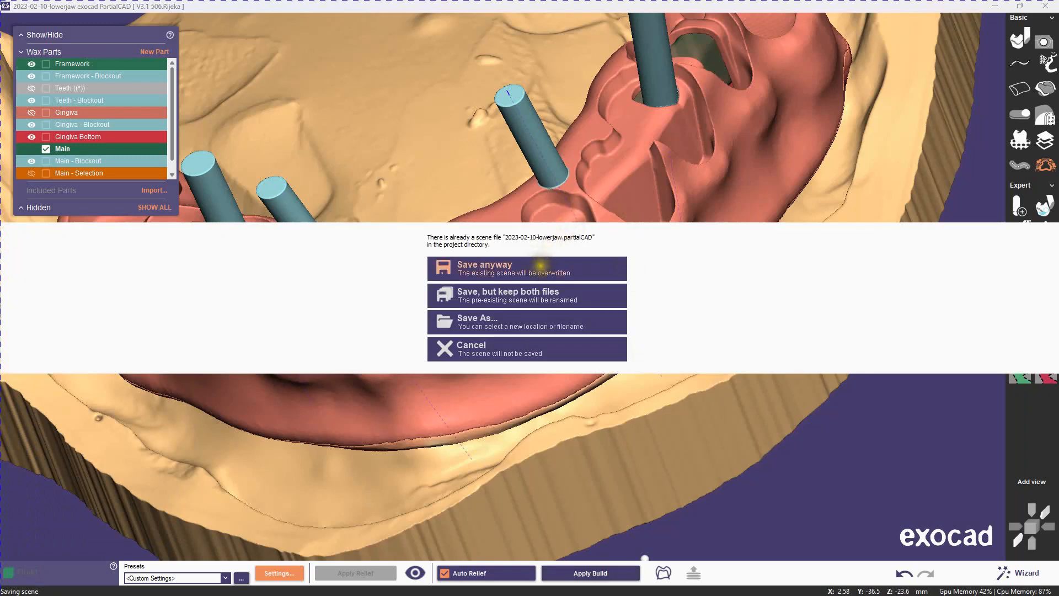
# Choose Save anyway to overwrite the scene file and save the STL build files.
pyautogui.click(526, 268)
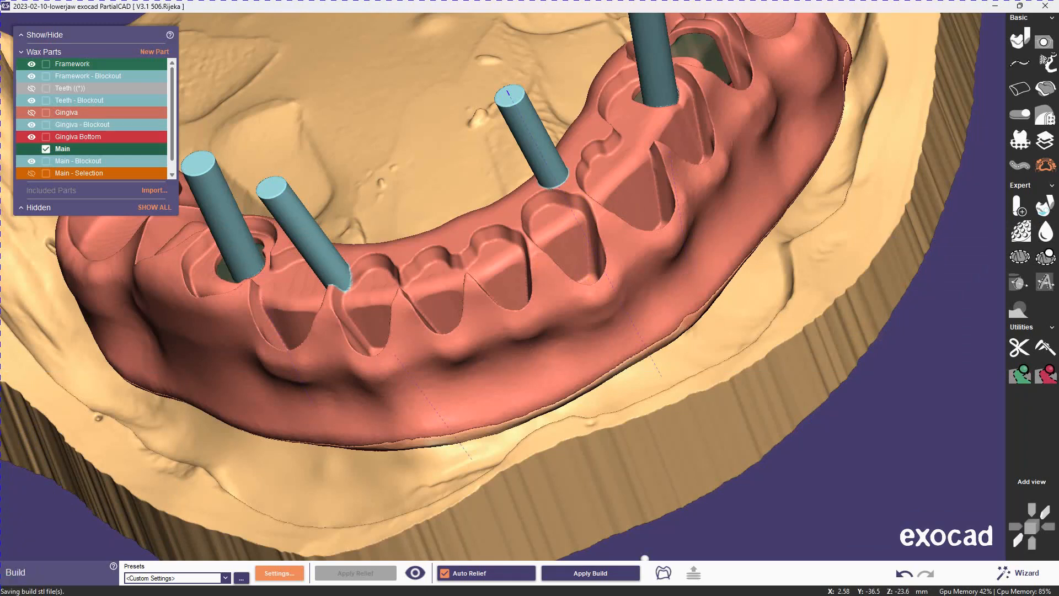
pyautogui.click(588, 573)
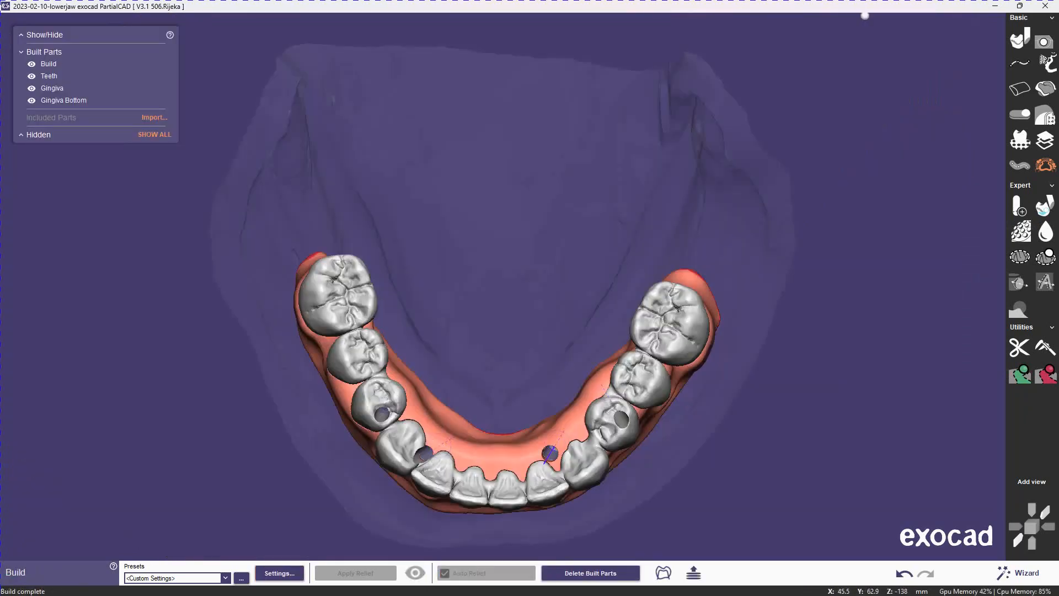